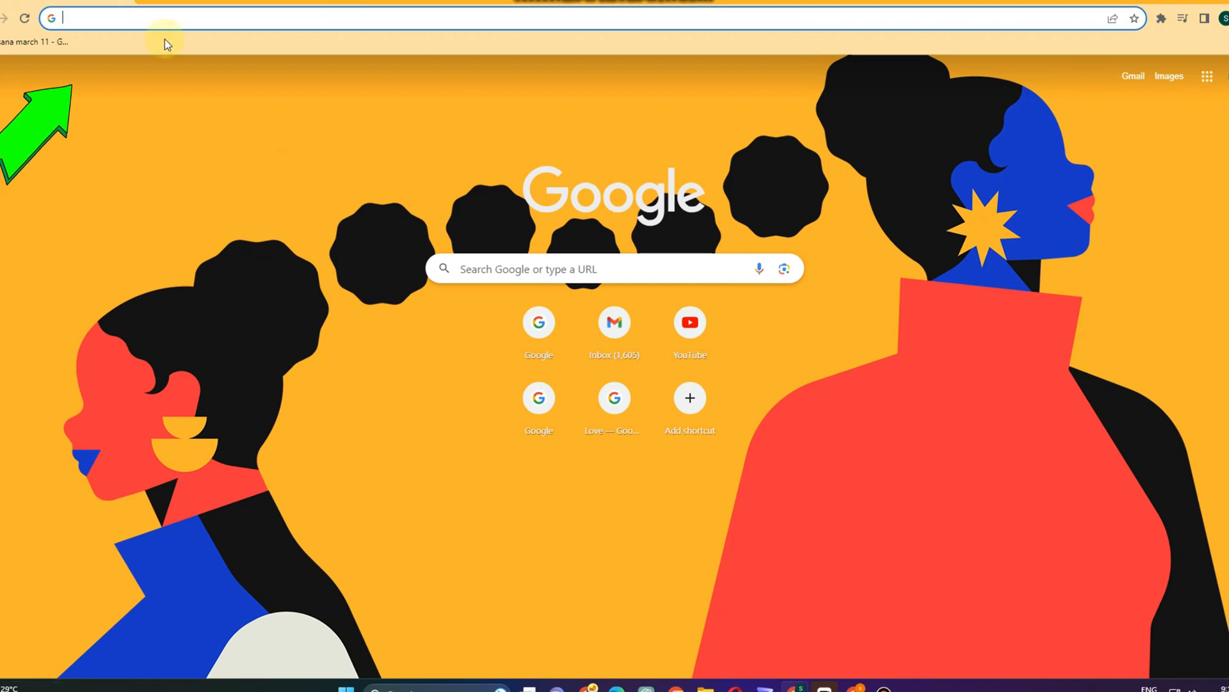
Step: Search Google for 'riot games support' via the address bar suggestion
click(157, 18)
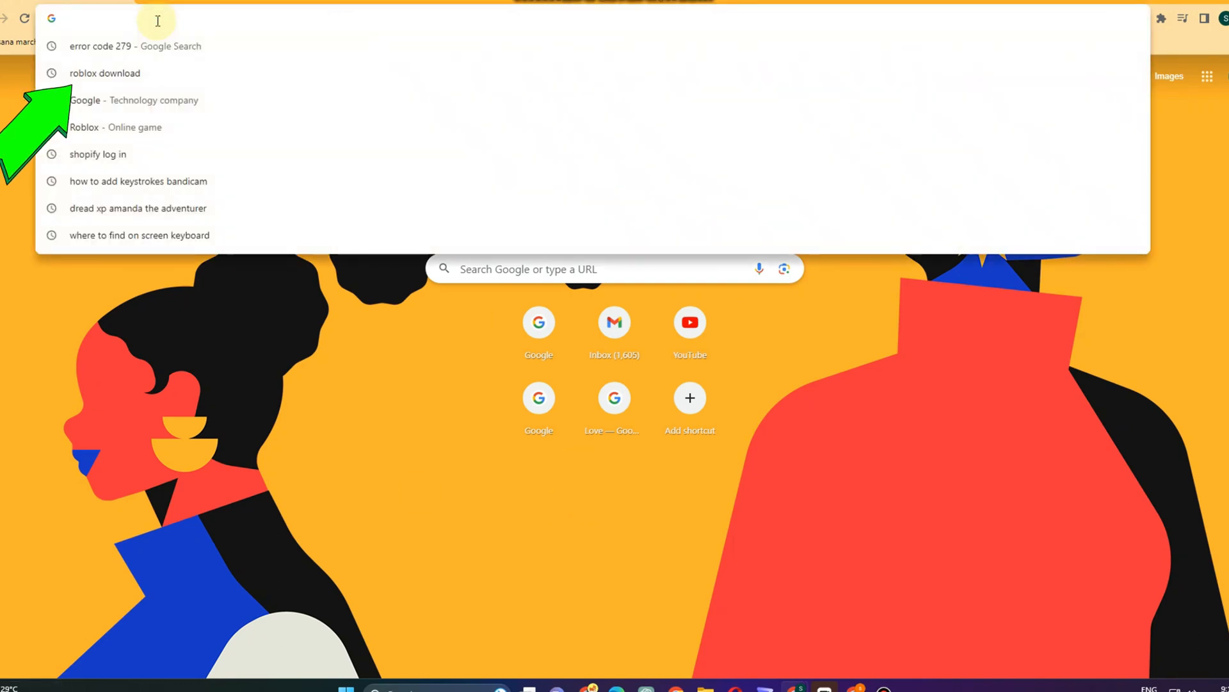
text(riot)
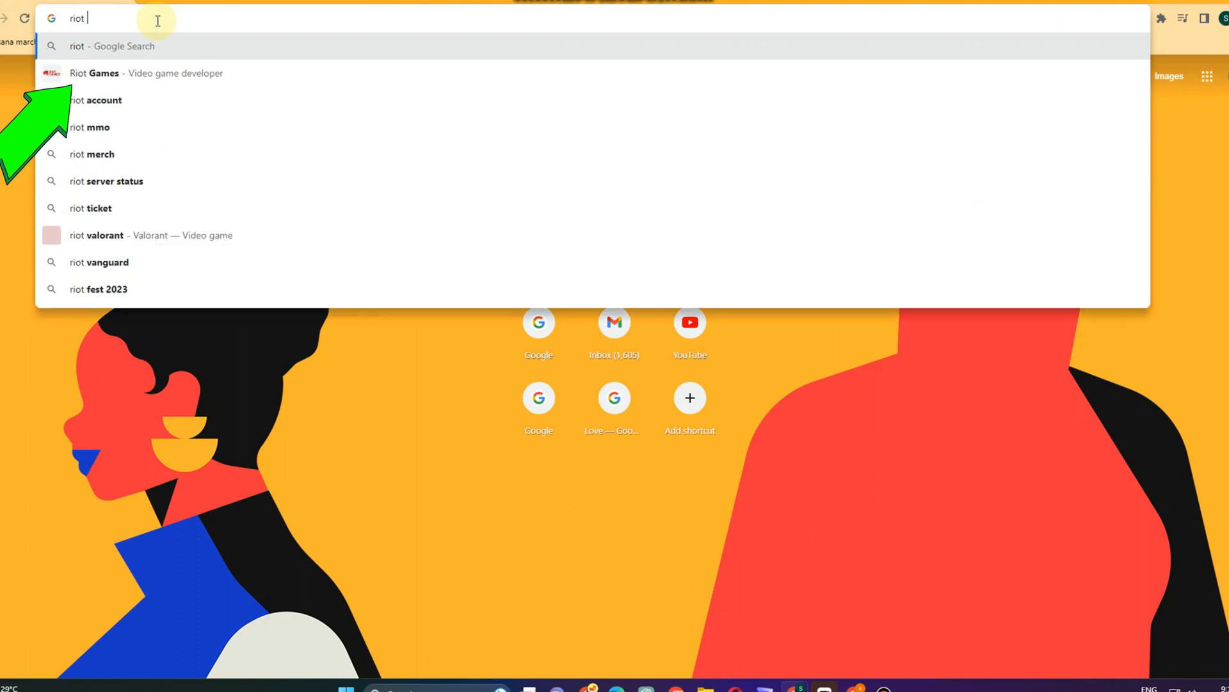
text(games)
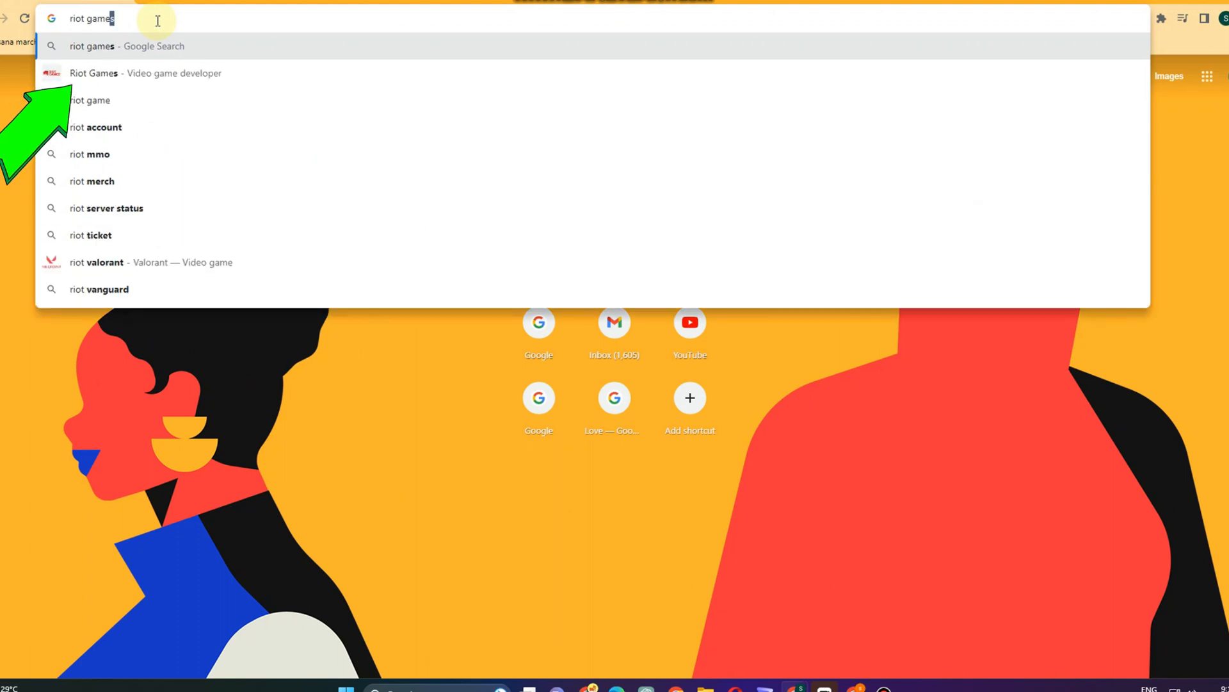
text(s s)
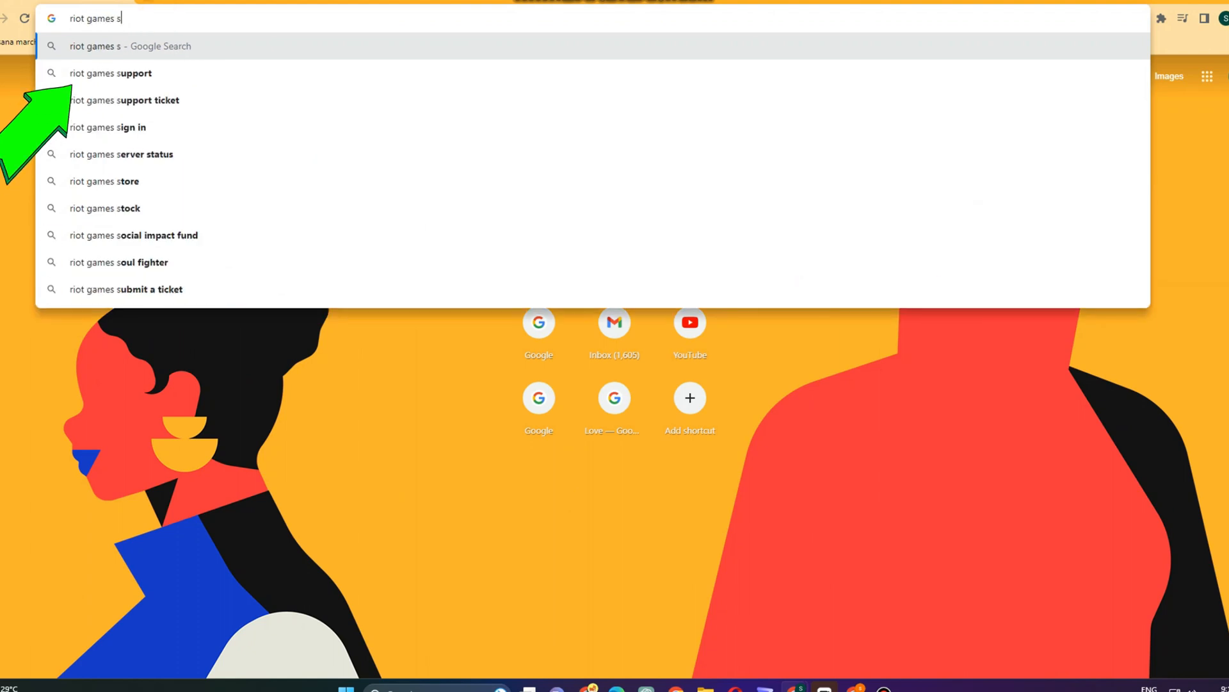
click(110, 73)
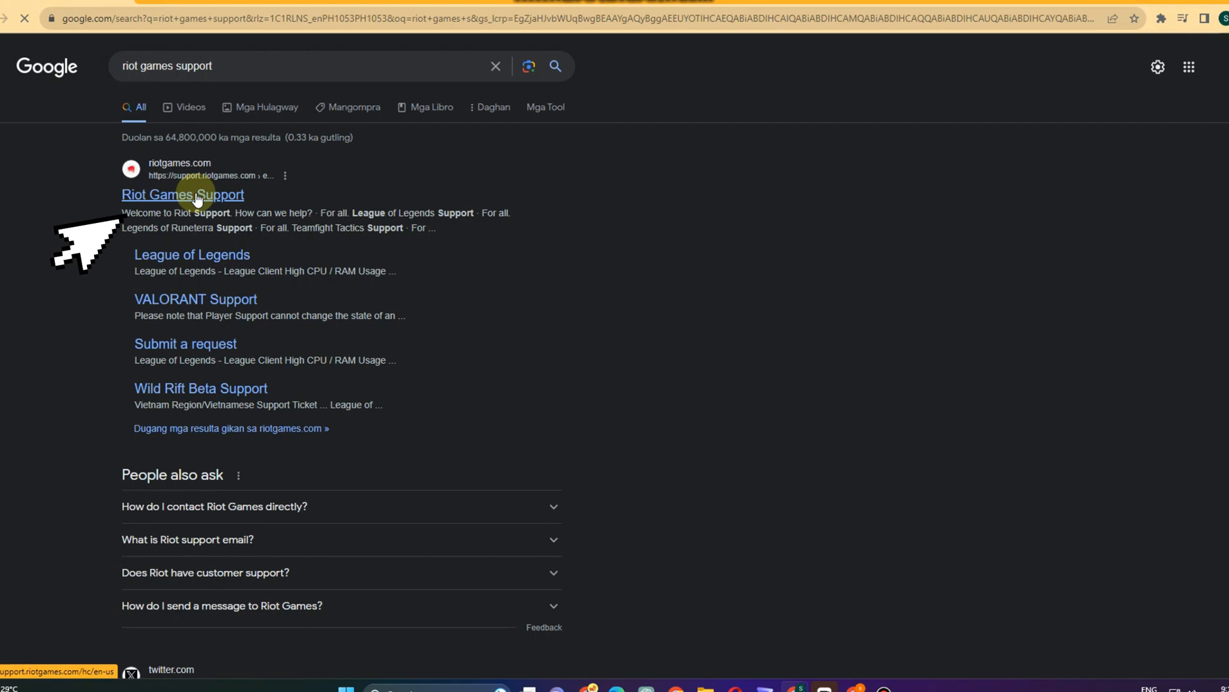
Step: Open the Riot Games Support site from the top search result
click(182, 193)
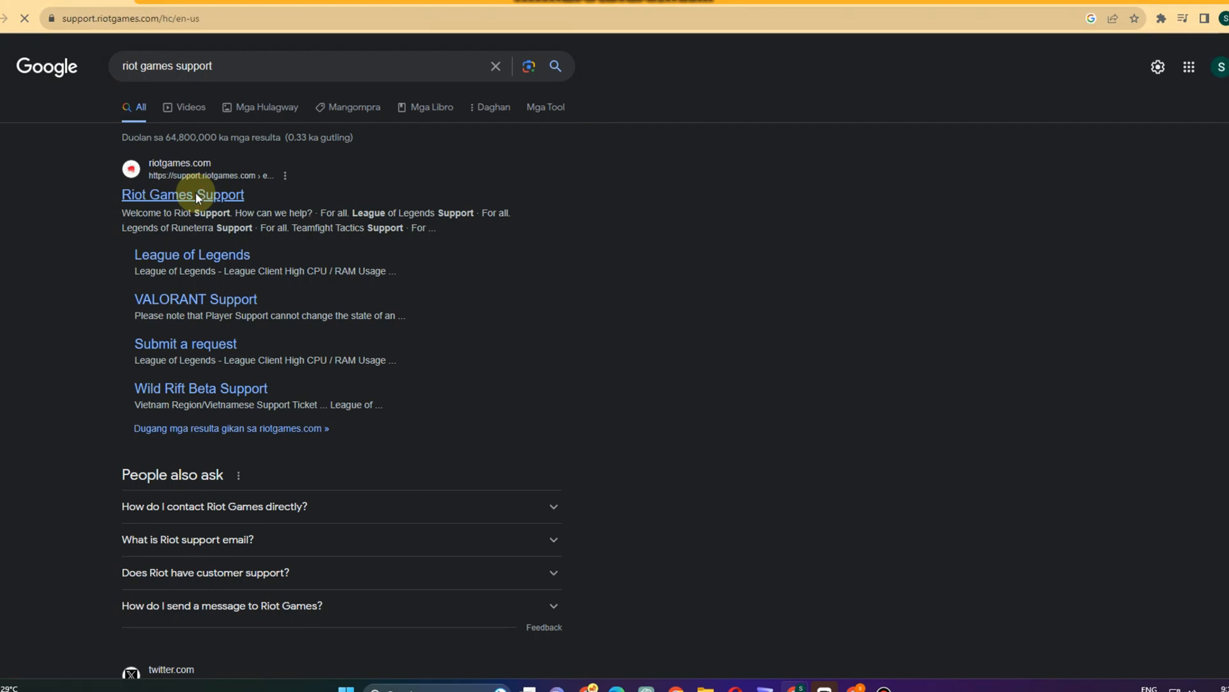
click(182, 193)
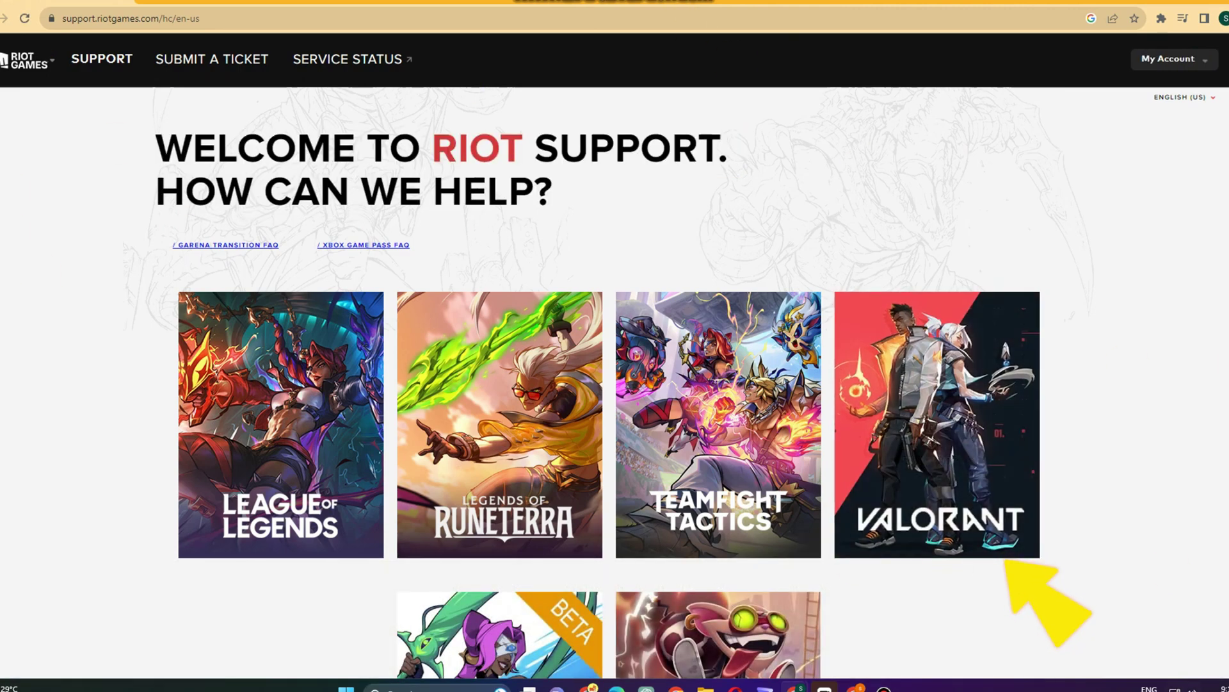
mouse_move(953, 415)
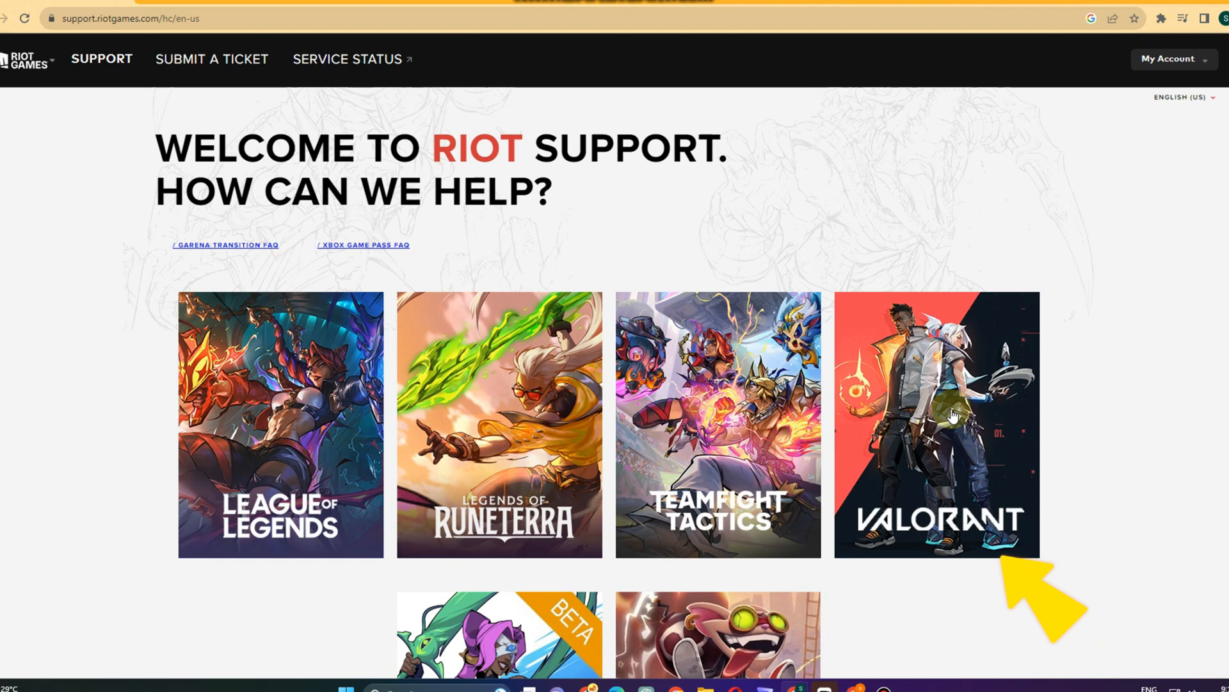
mouse_move(938, 407)
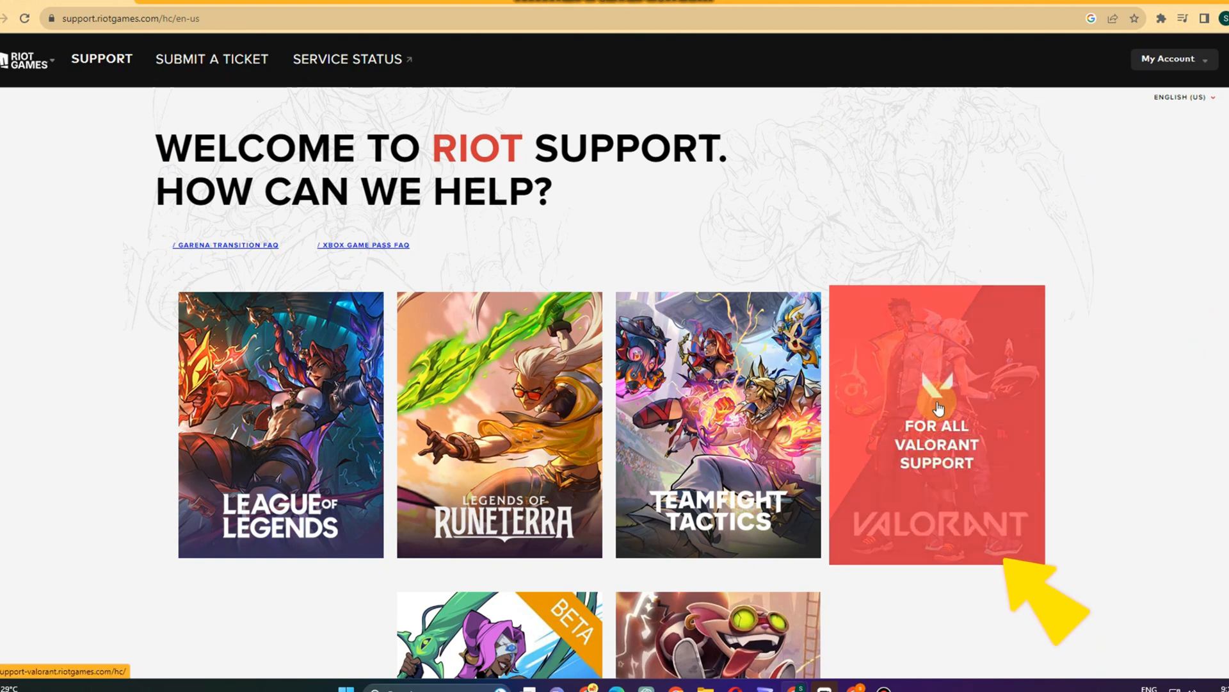
Step: Enter the VALORANT support section and start 'Submit a Ticket' from its help page
click(936, 424)
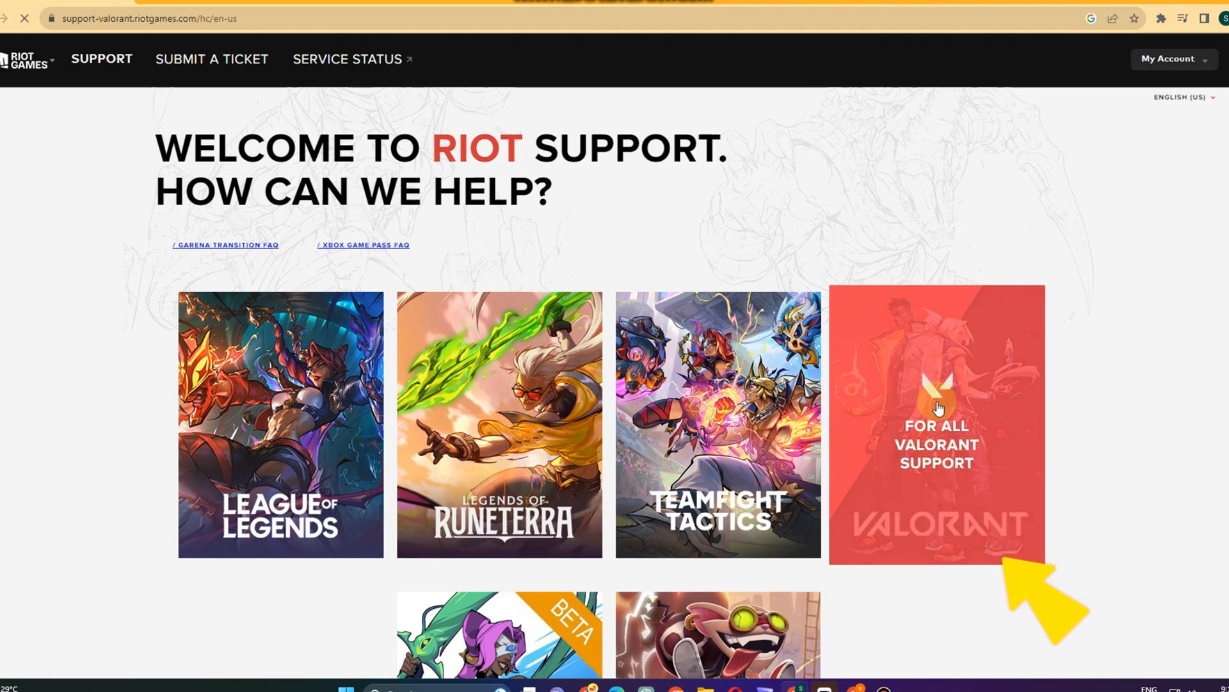
click(935, 423)
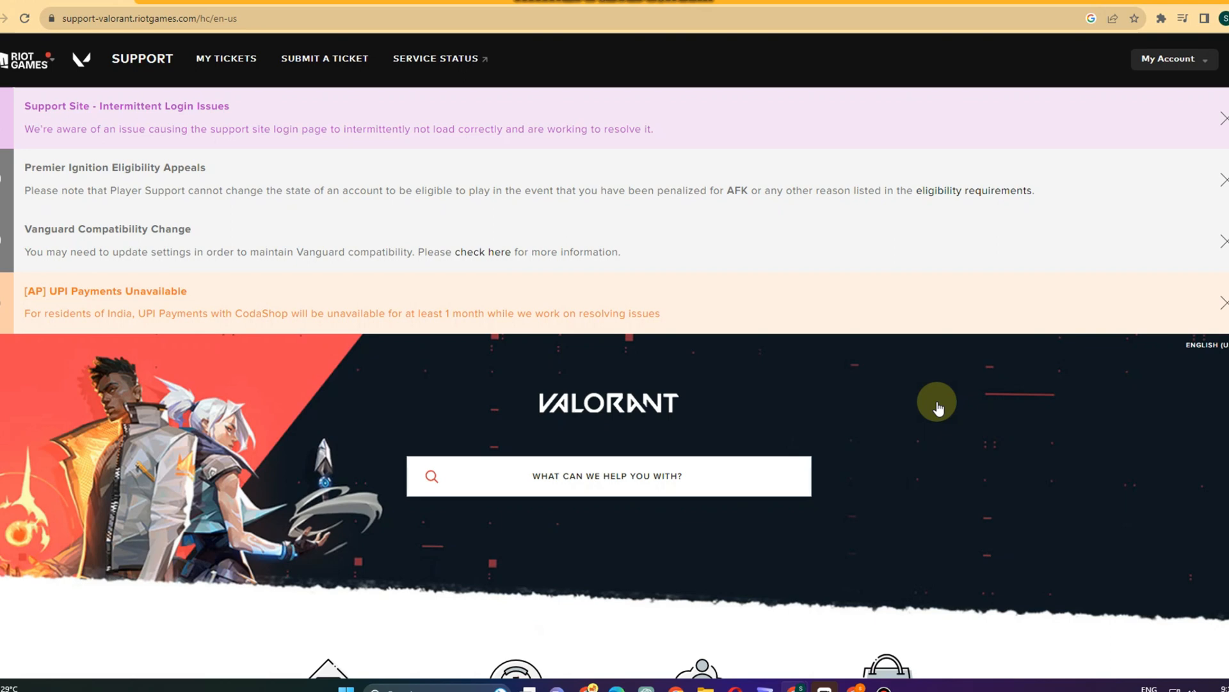
scroll(down, 3)
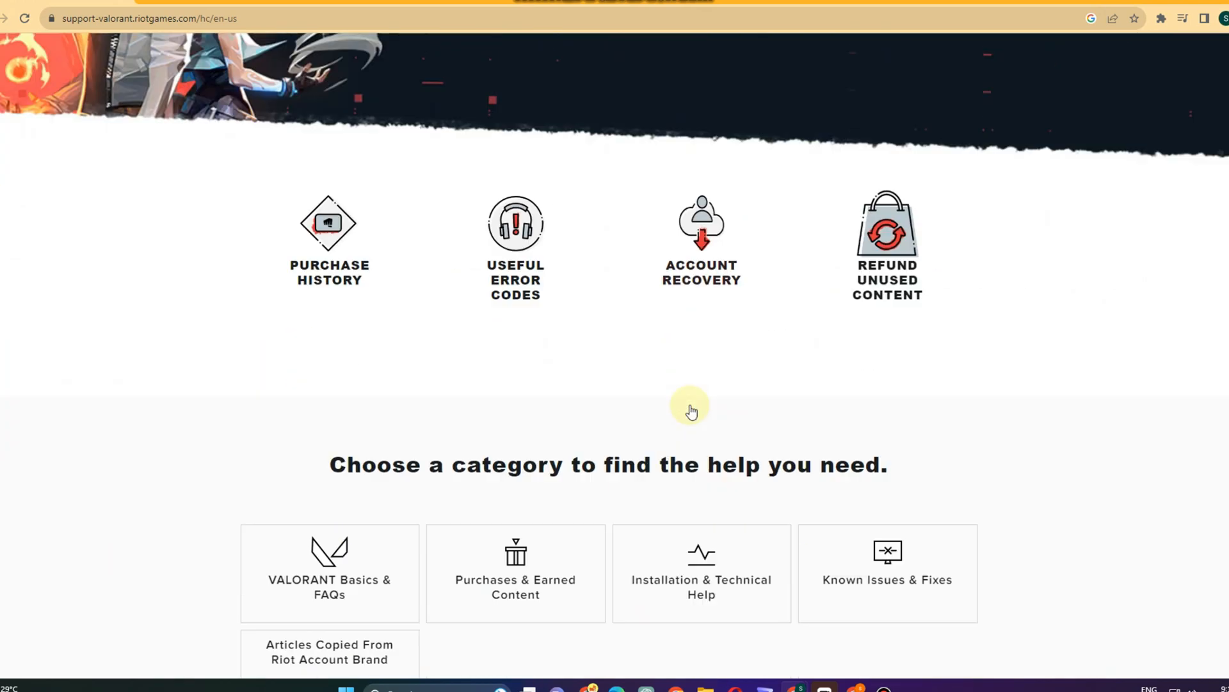
scroll(down, 3)
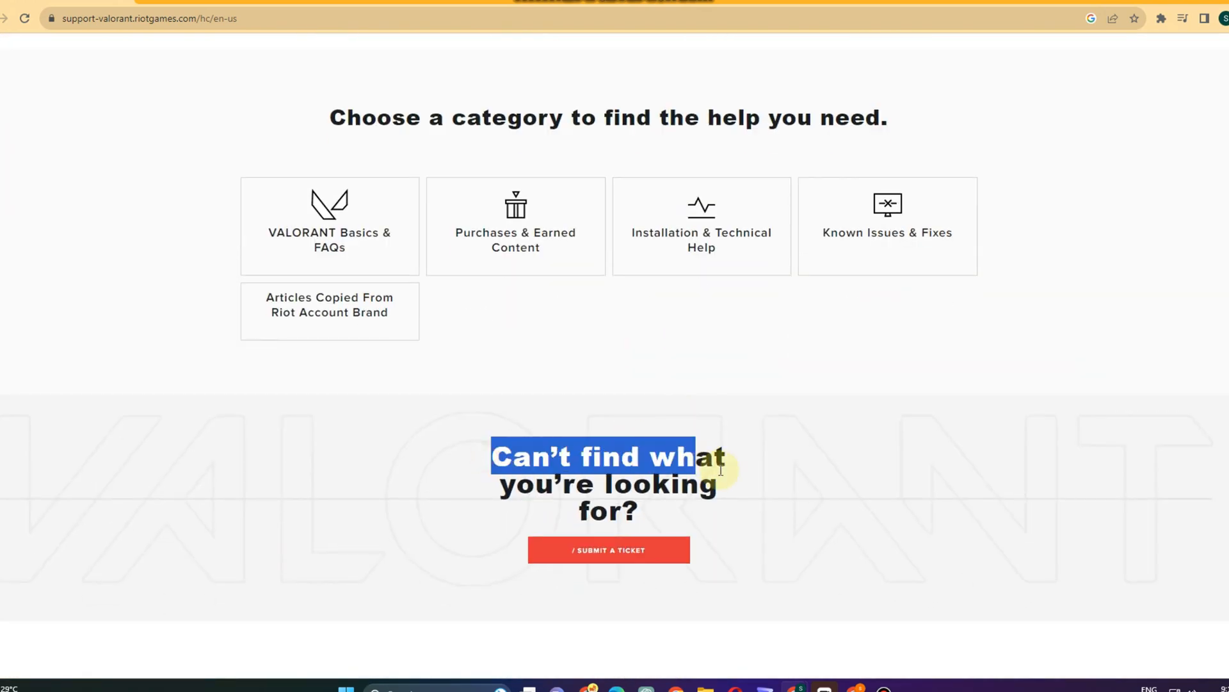
click(609, 549)
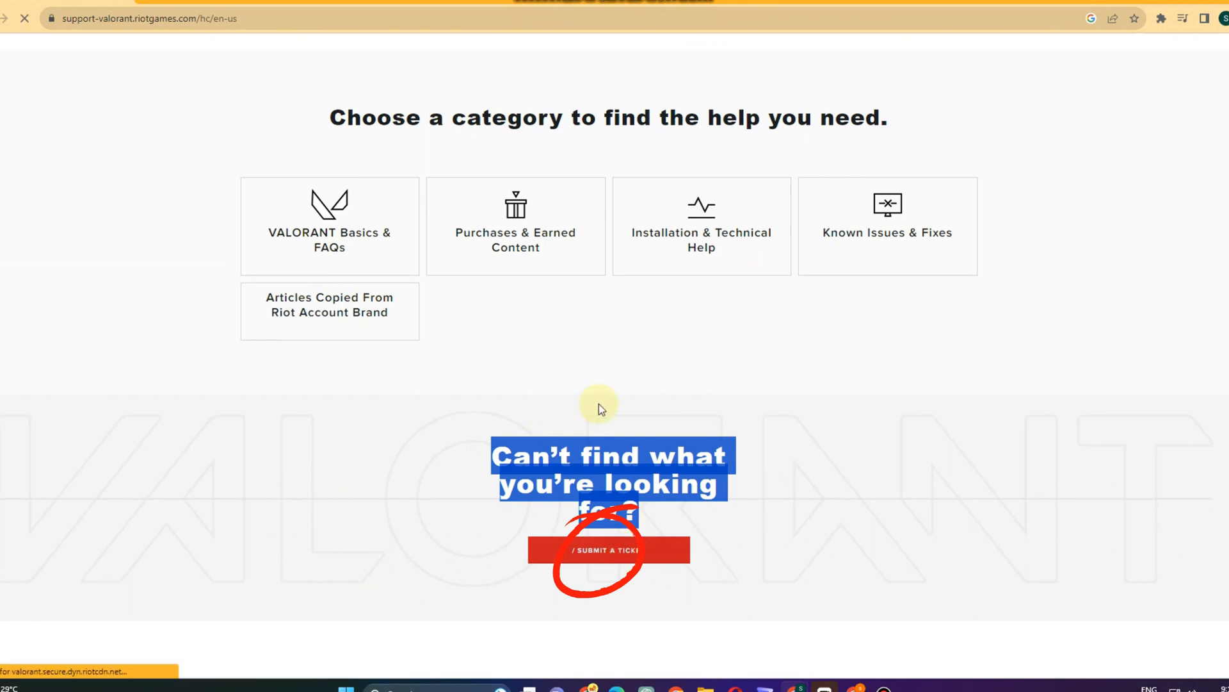
Step: Choose 'Account Management, Data Requests, or Deletion' as the ticket's request type
click(608, 550)
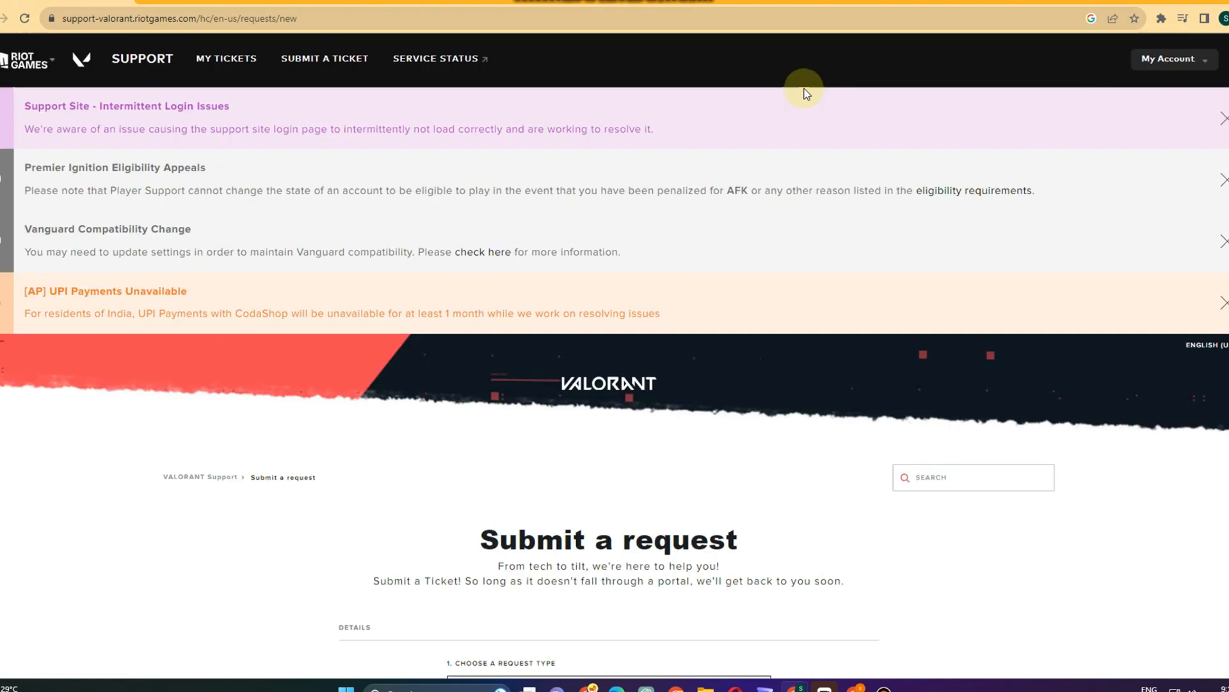
scroll(down, 3)
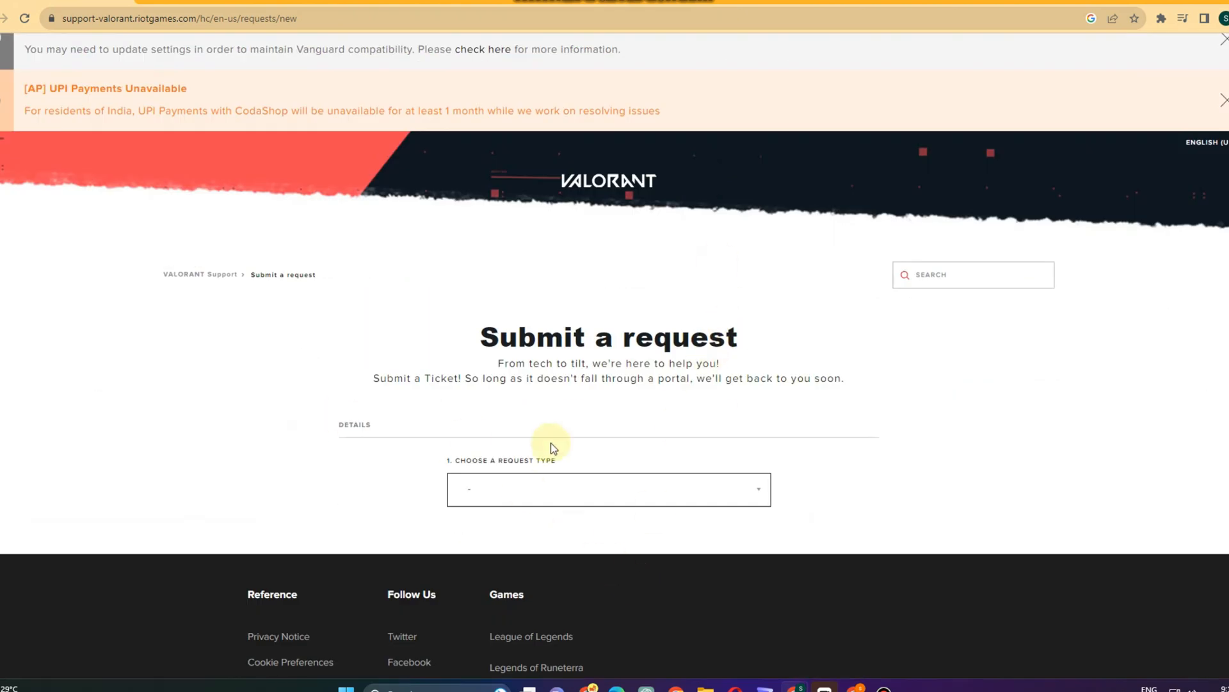
click(608, 488)
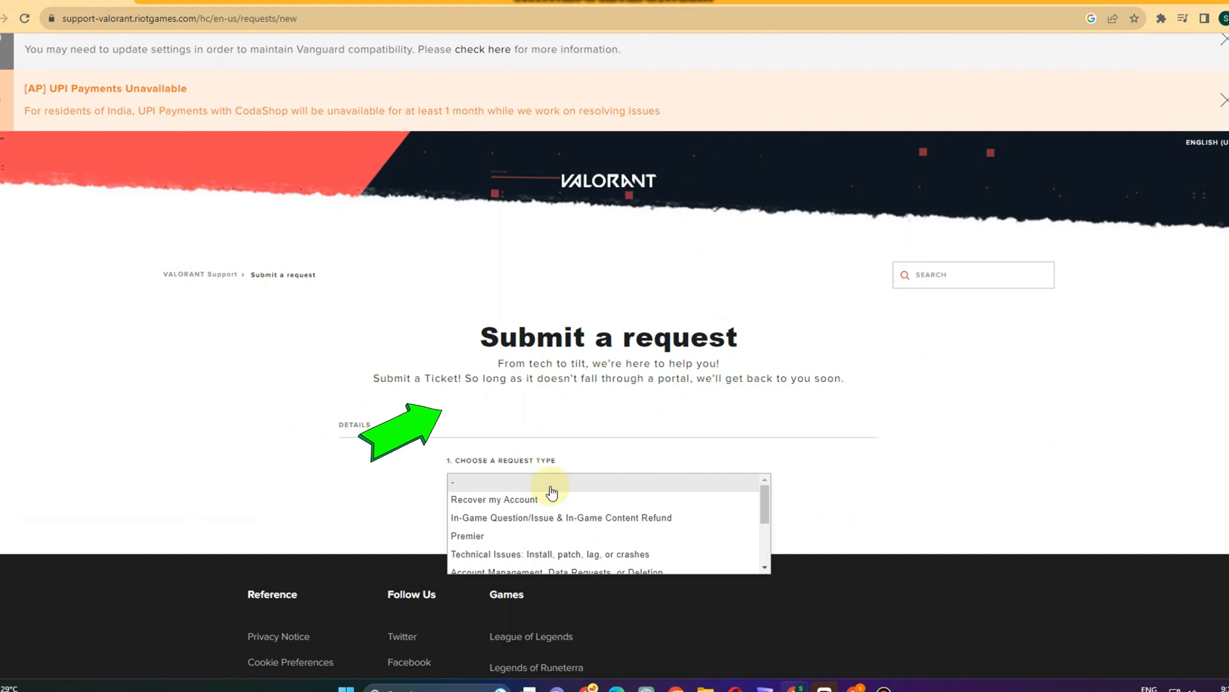
scroll(down, 3)
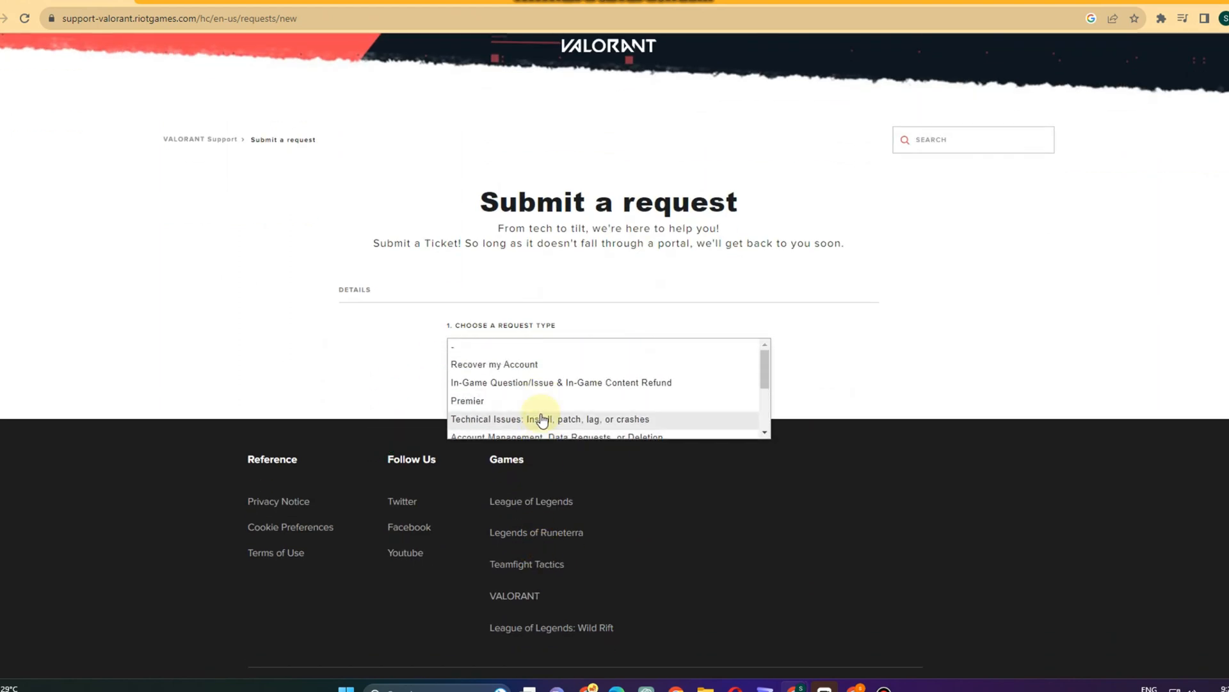
click(555, 437)
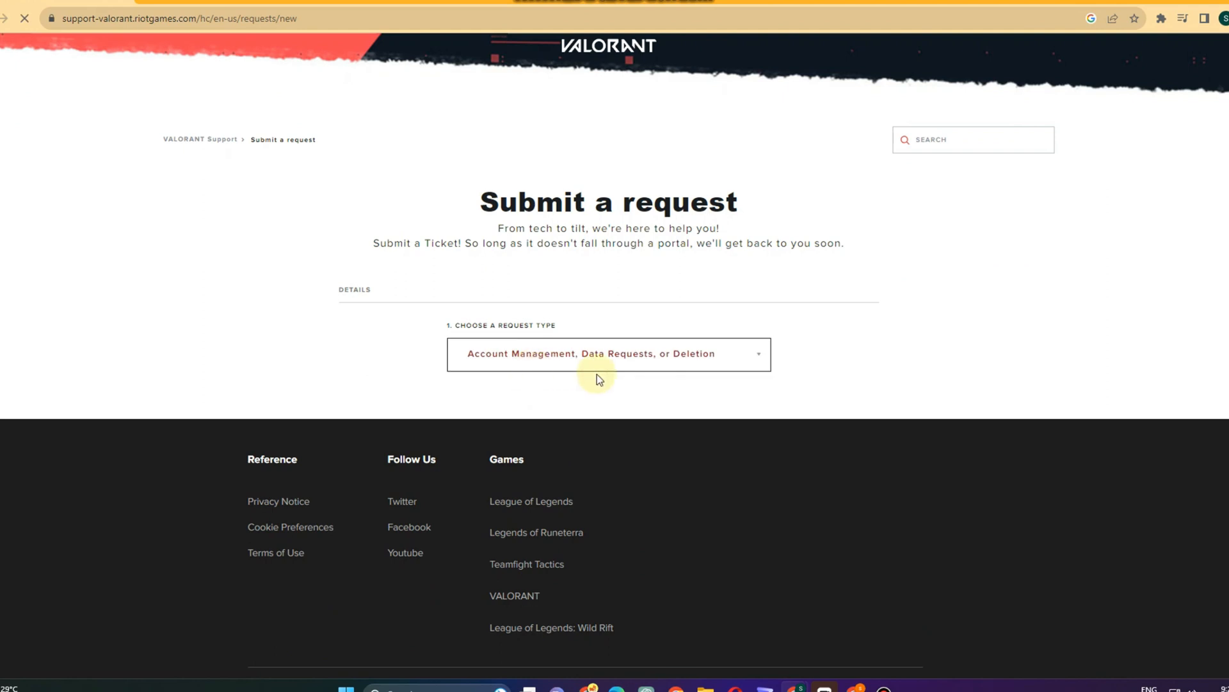
click(608, 354)
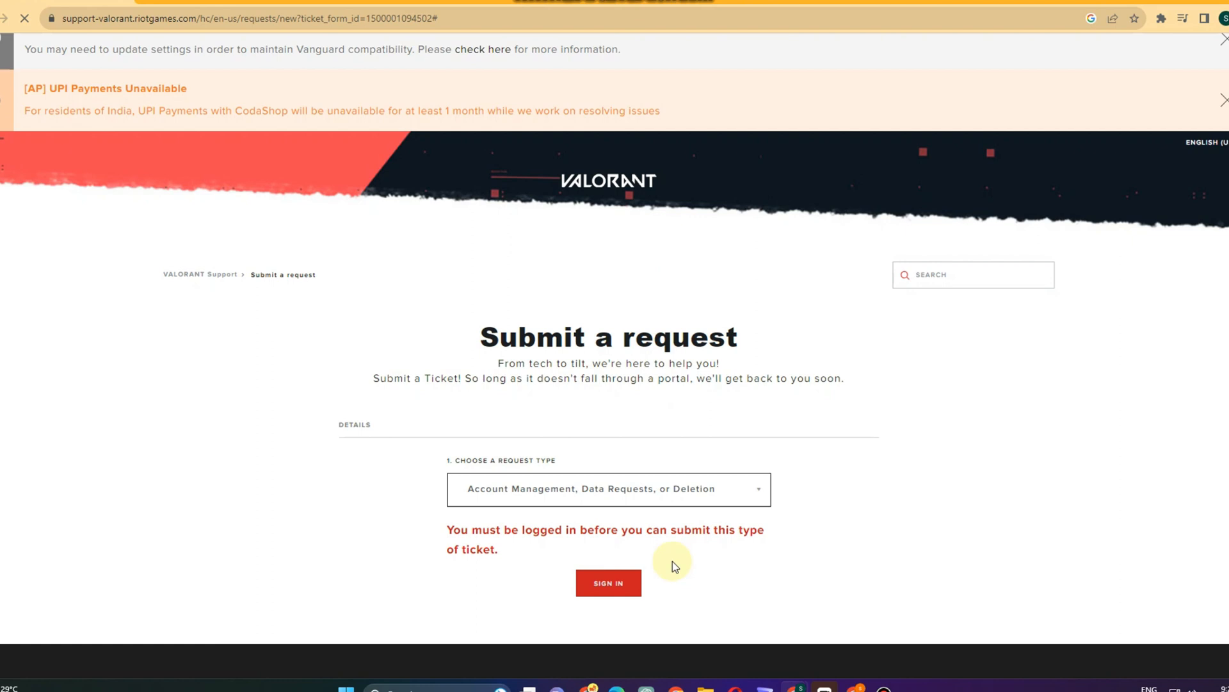
mouse_move(696, 358)
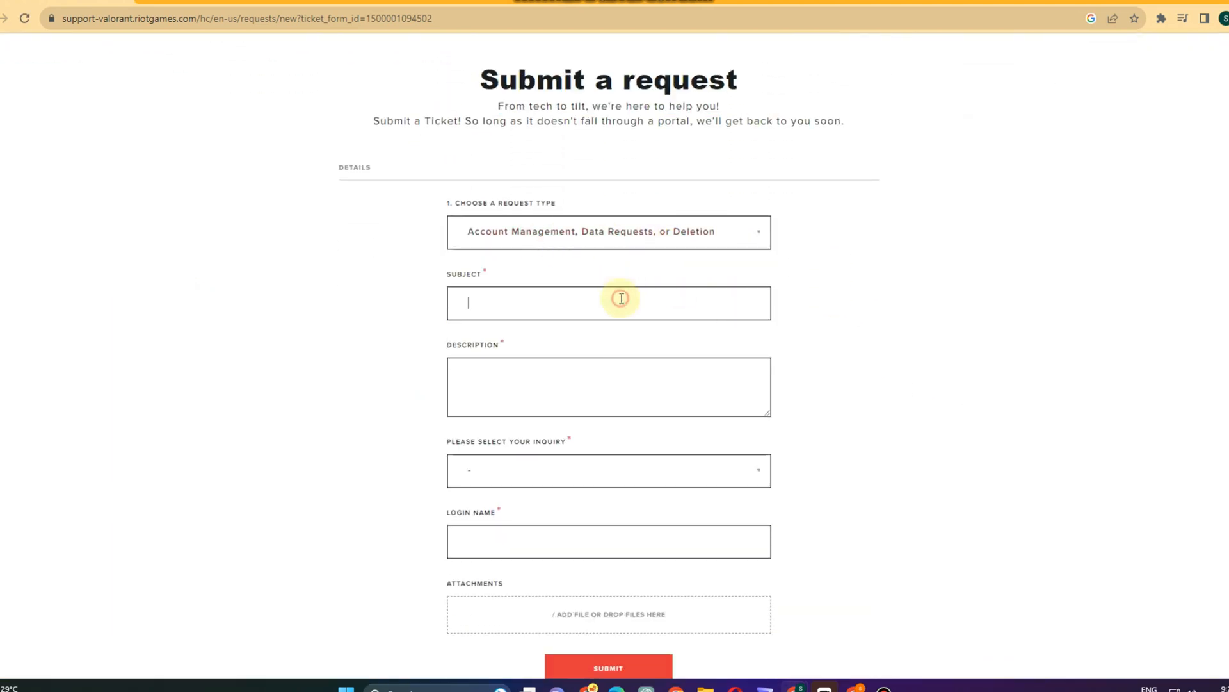
Step: Enter 'Account Region' as the ticket subject
text(Acco)
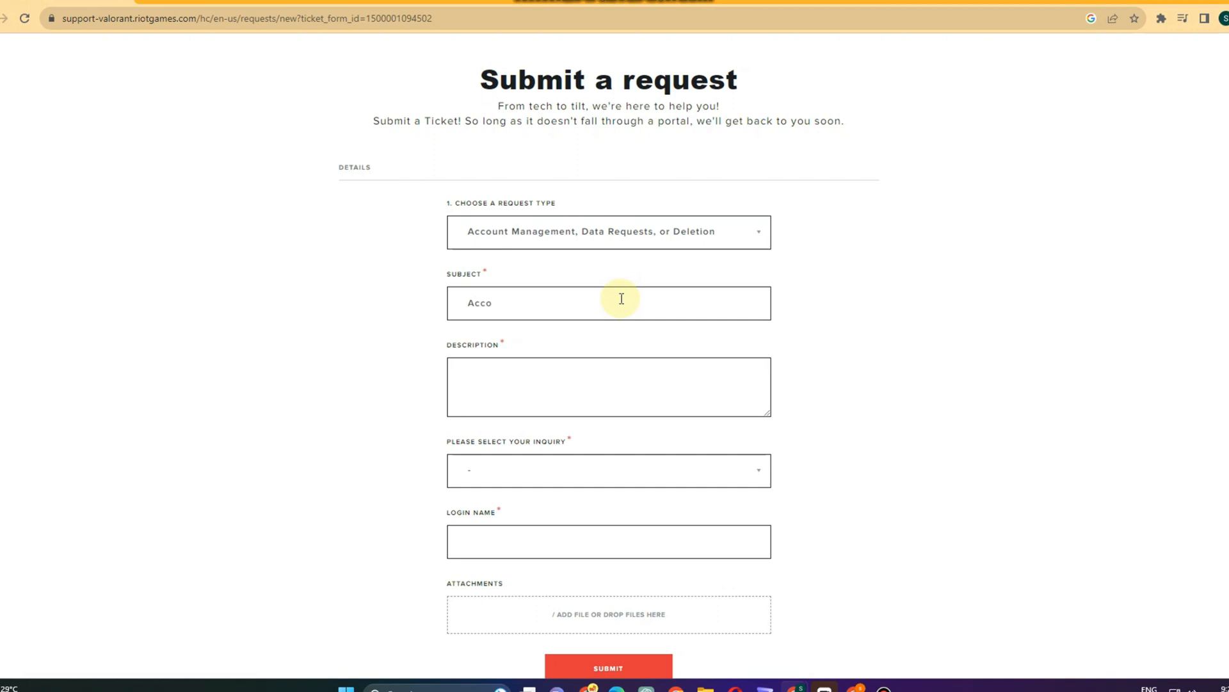
text(unt)
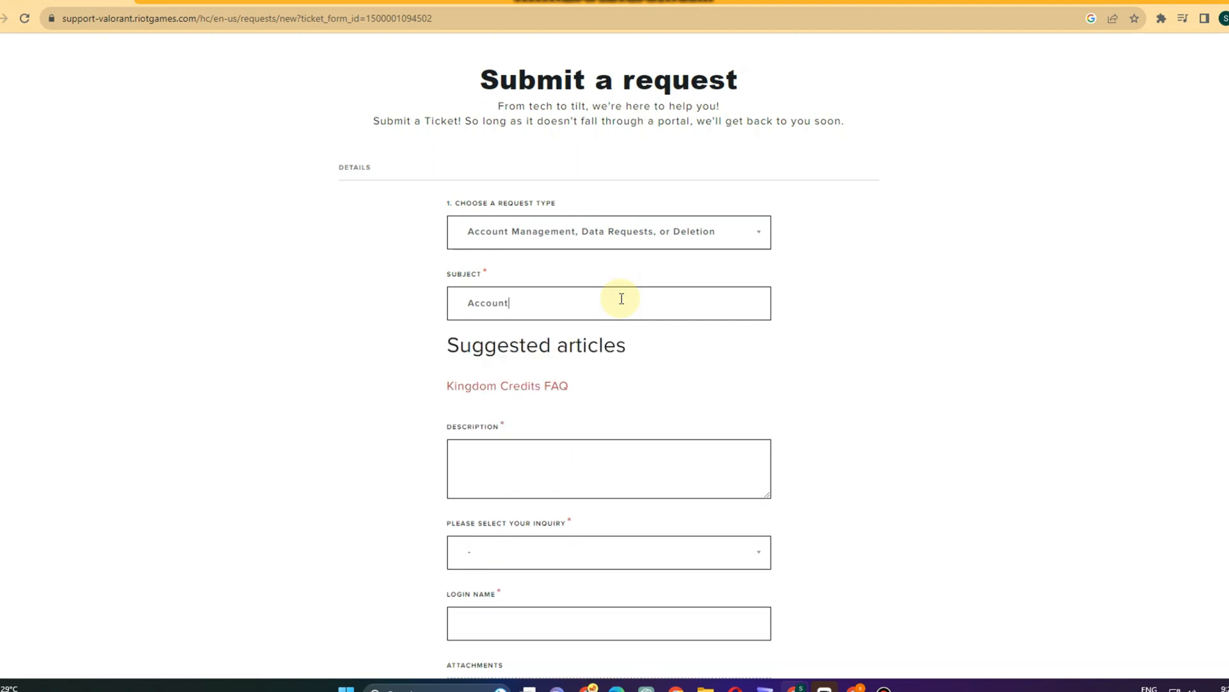
text(RE)
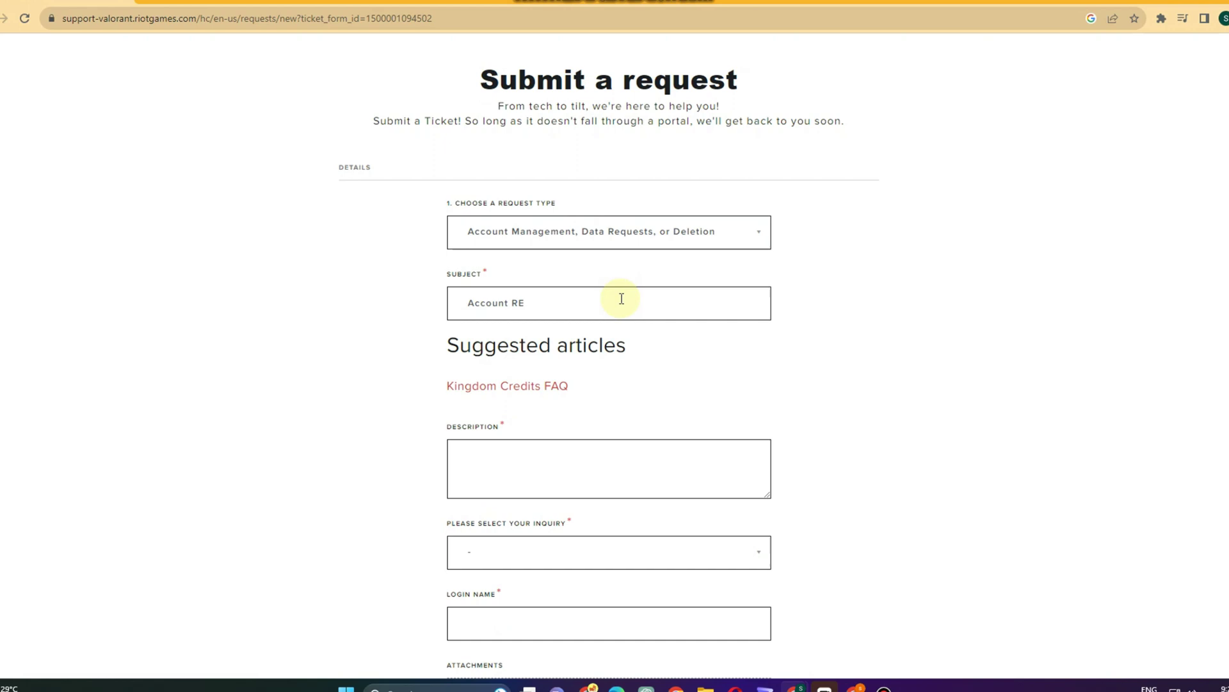
text(gion)
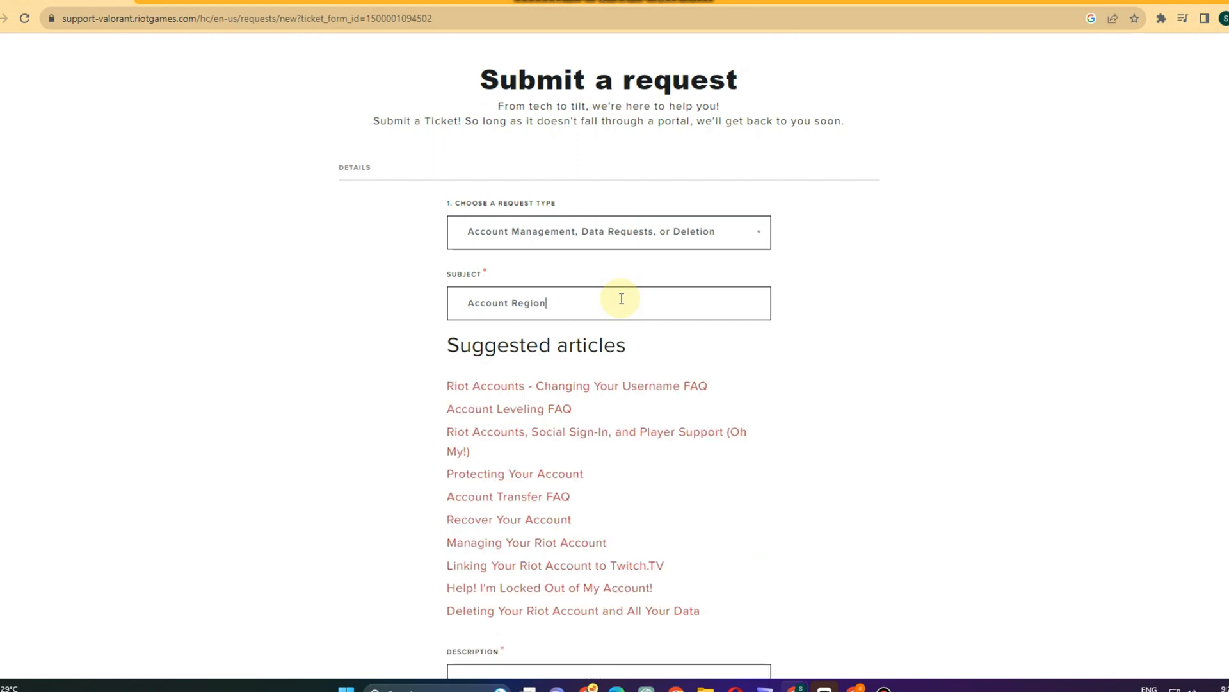
scroll(down, 3)
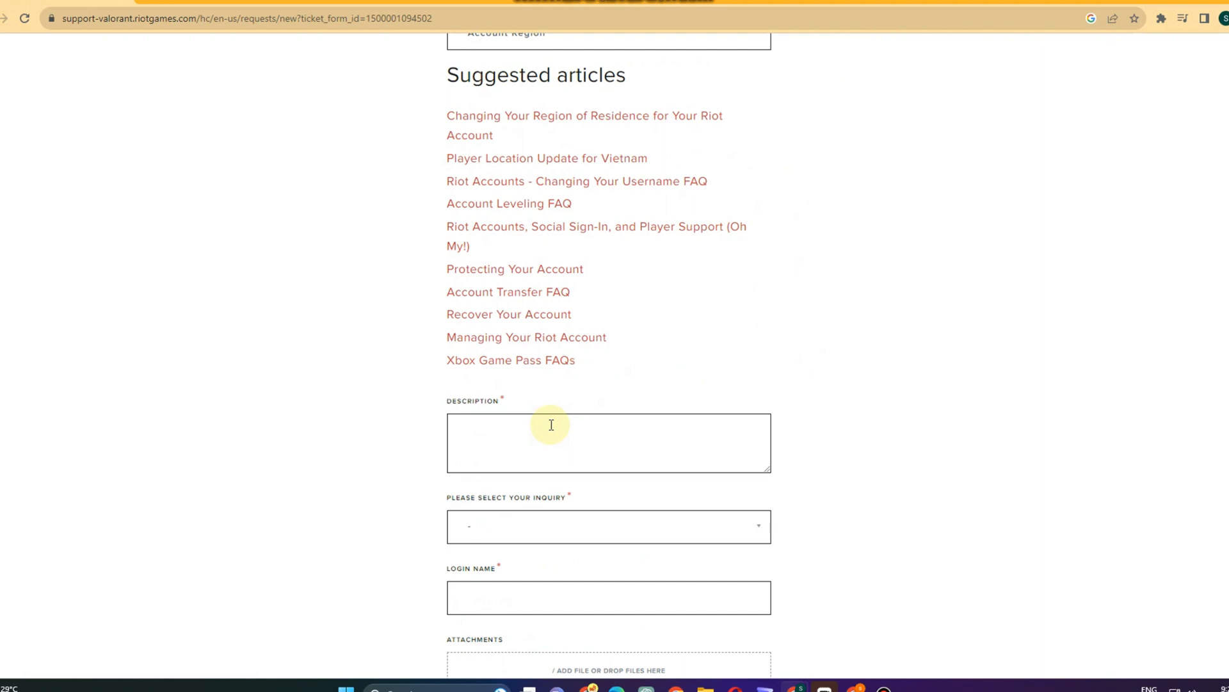
Step: Write the description: 'Good Day! Please help me to change my region to Europe. Is it possible? Thank You so much'
text(Good Da)
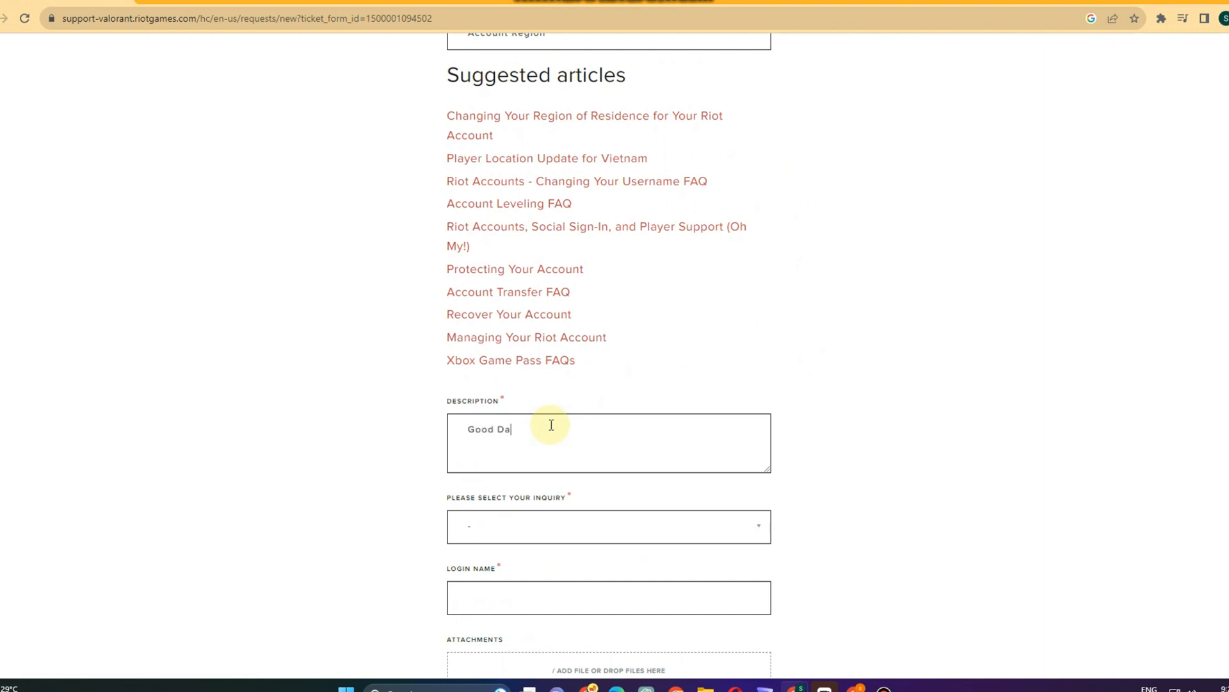
text(y)
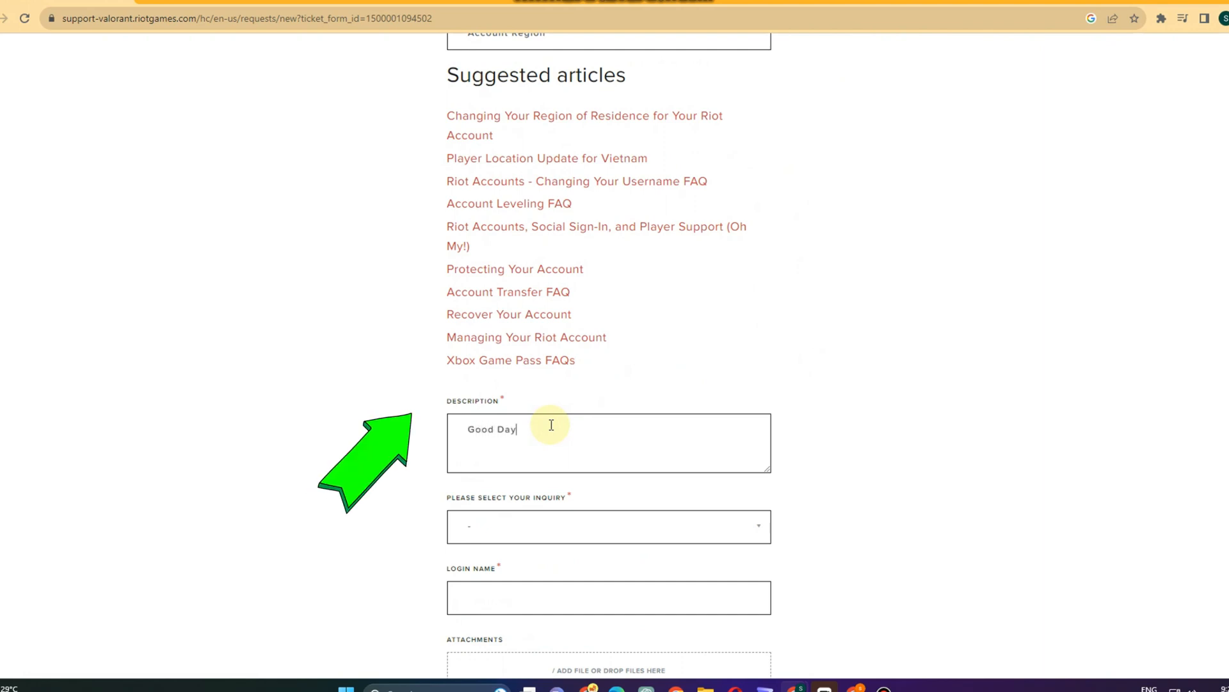
text(! Plea)
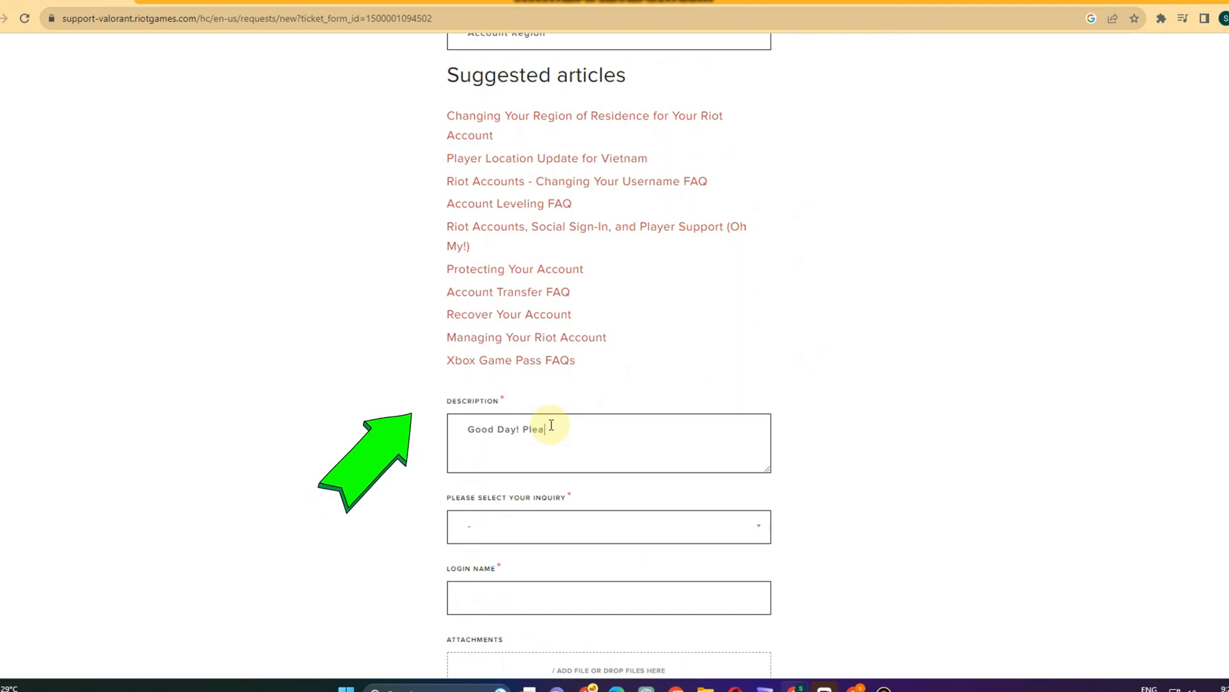
text(se help me to)
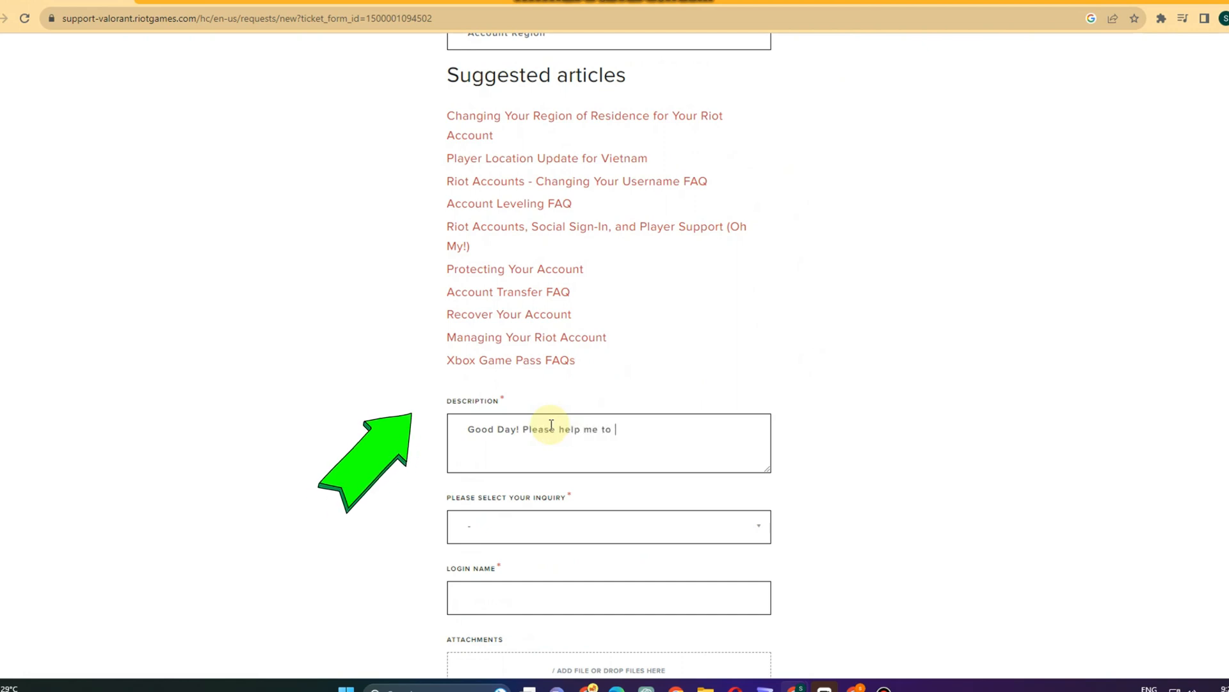
text(change my)
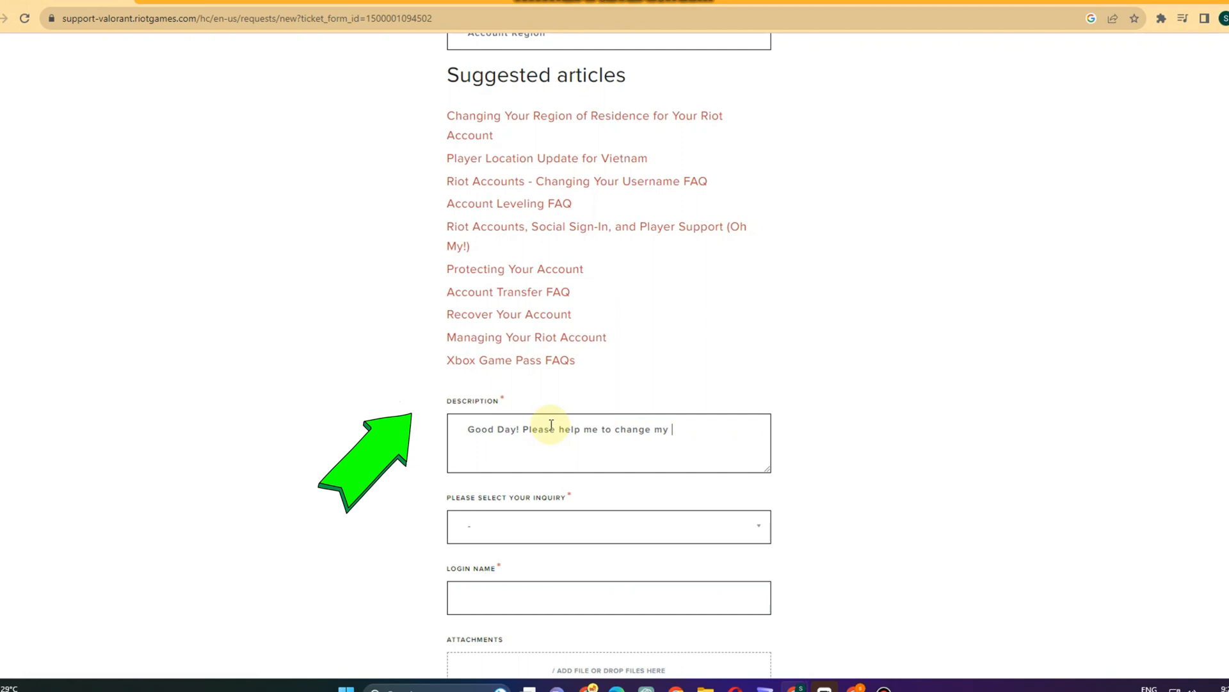
text(region t)
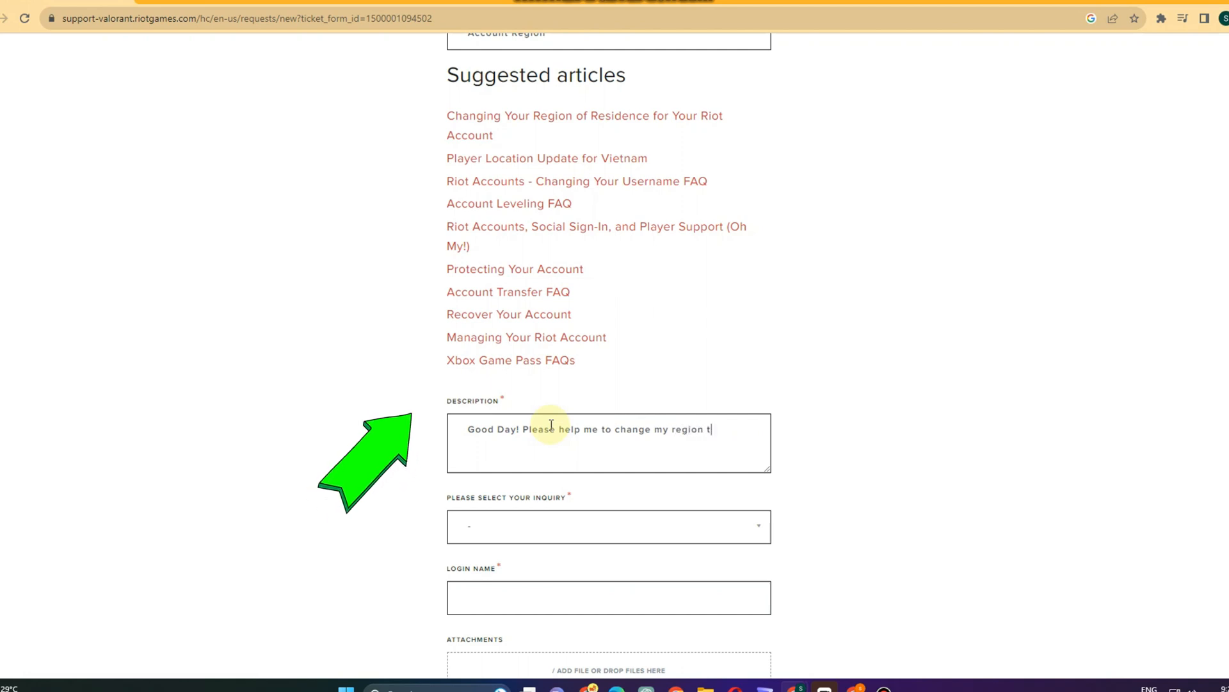
text(o Eur)
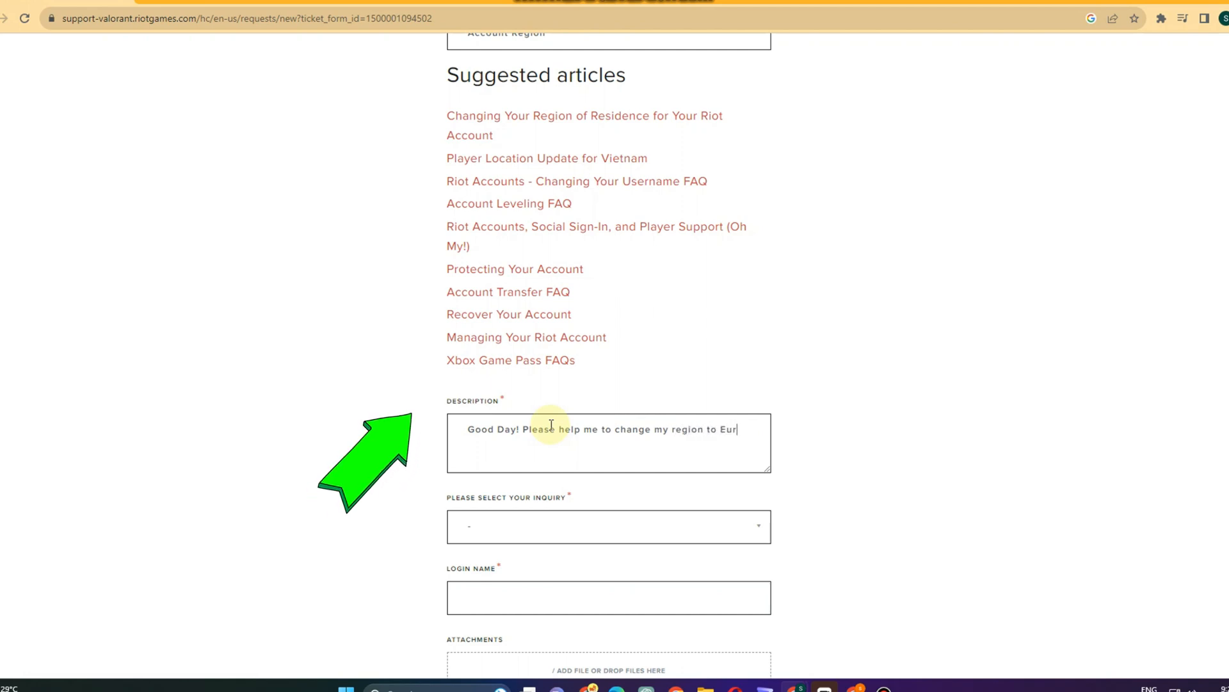
text(ope.)
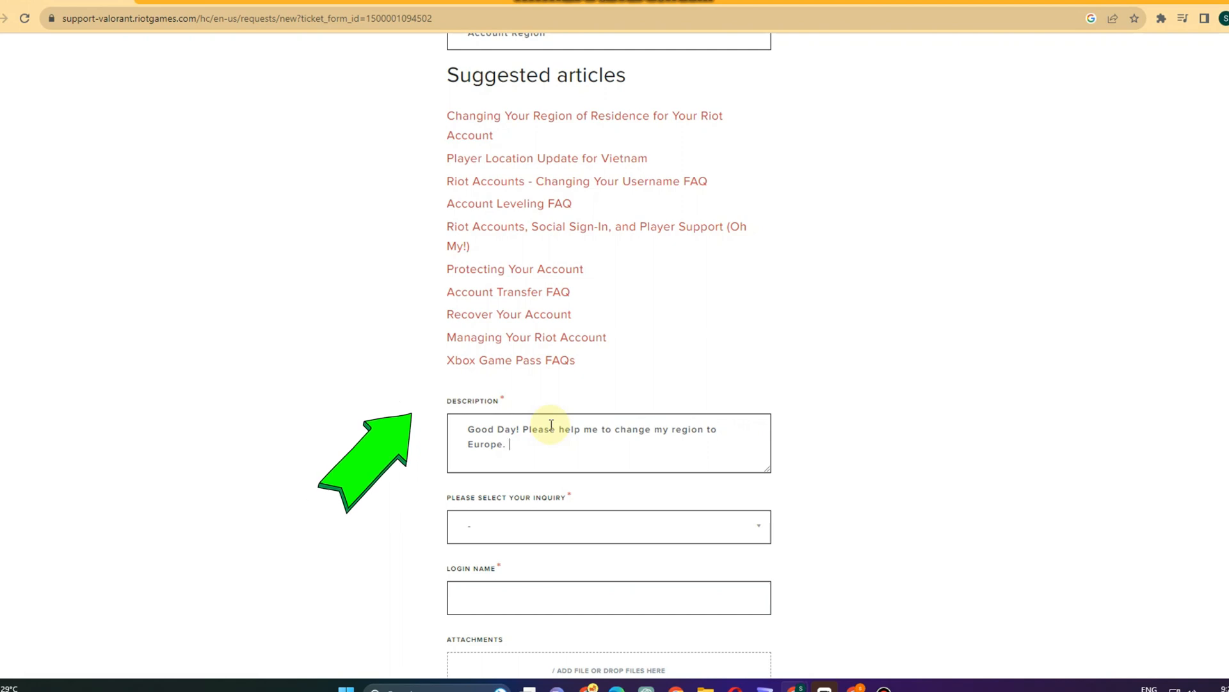
text(IS it pos)
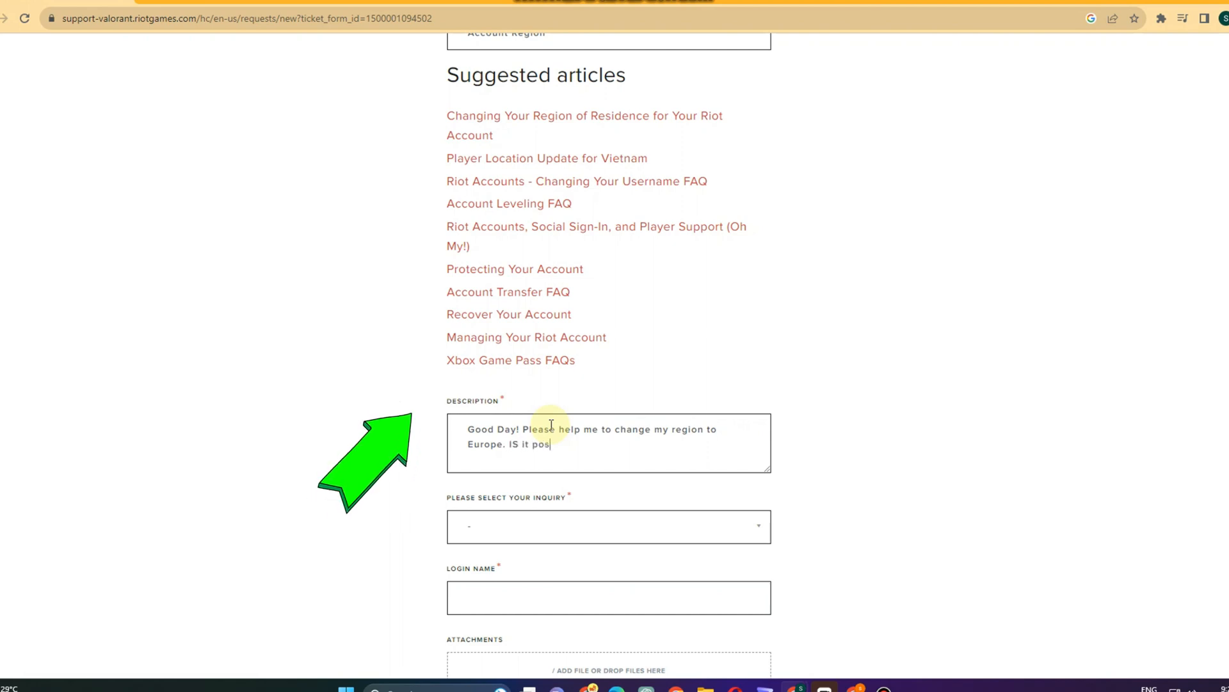
text(sible)
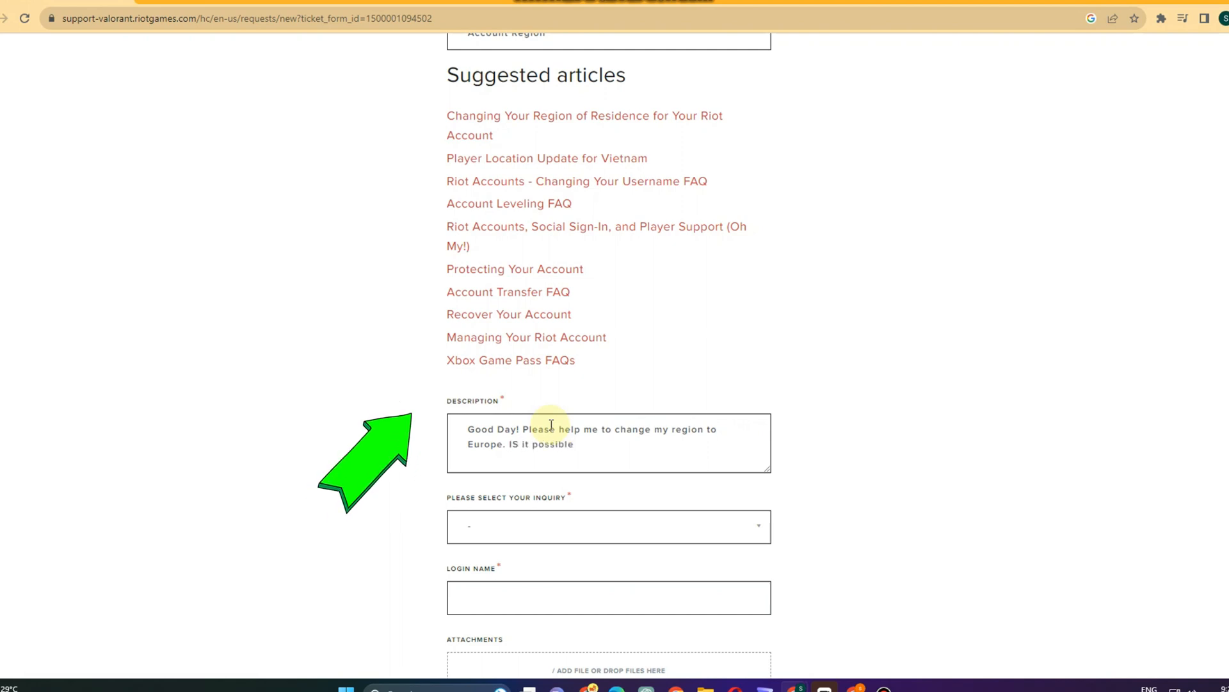
text(? Thank You)
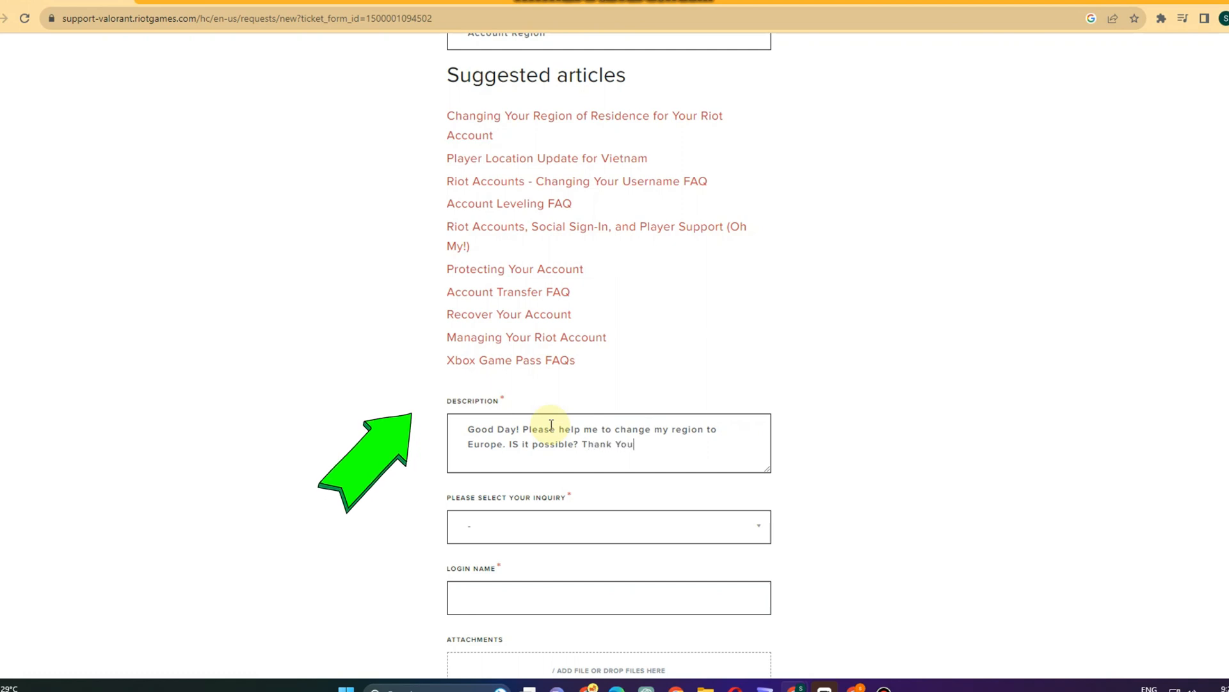
text(so much)
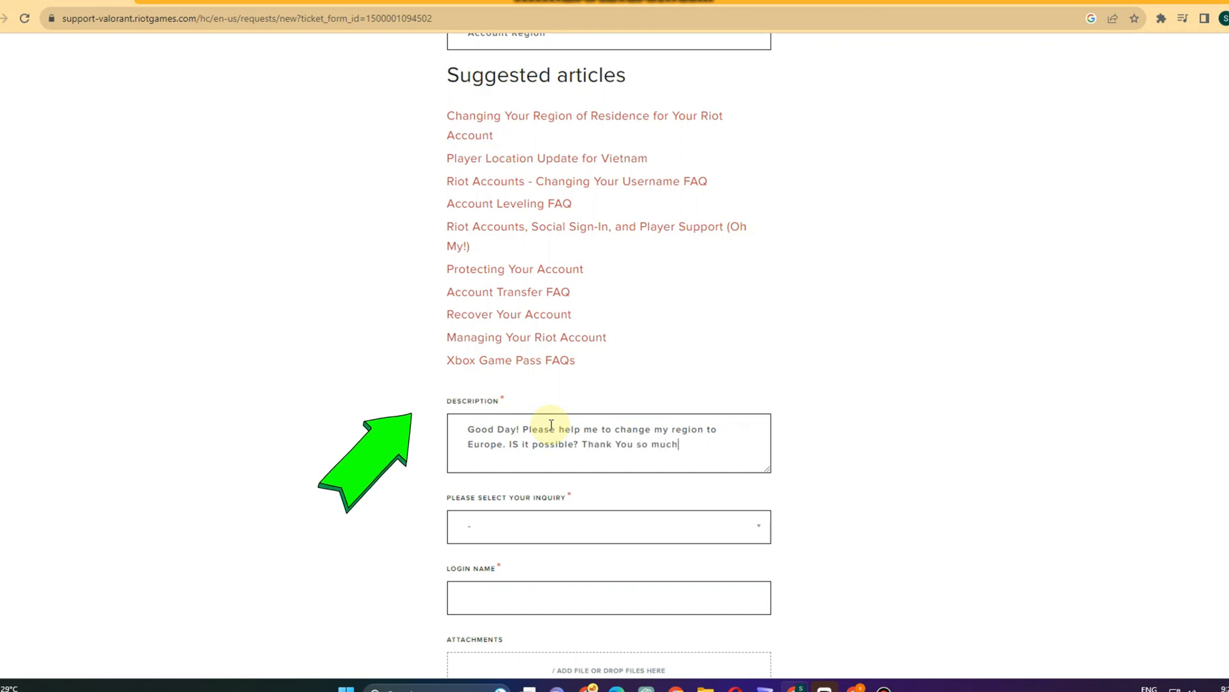
click(607, 526)
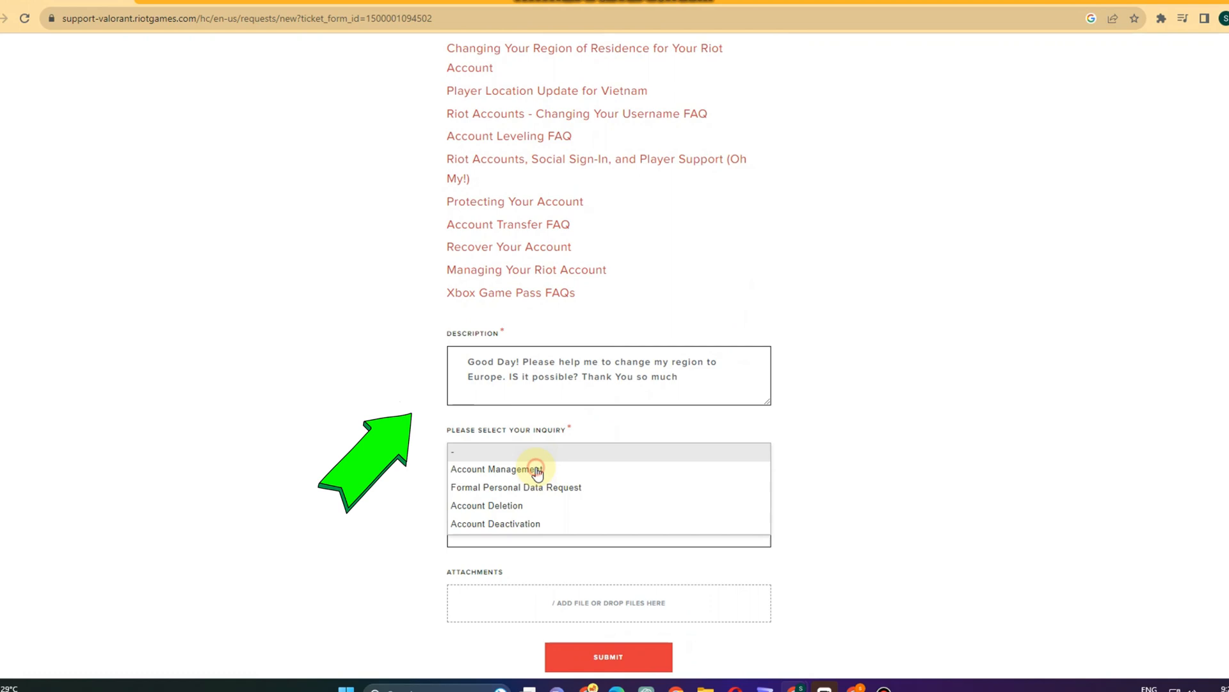
Step: Set inquiry to Account Management and follow-up to changing Region of Residence/Country assigned to account
click(500, 469)
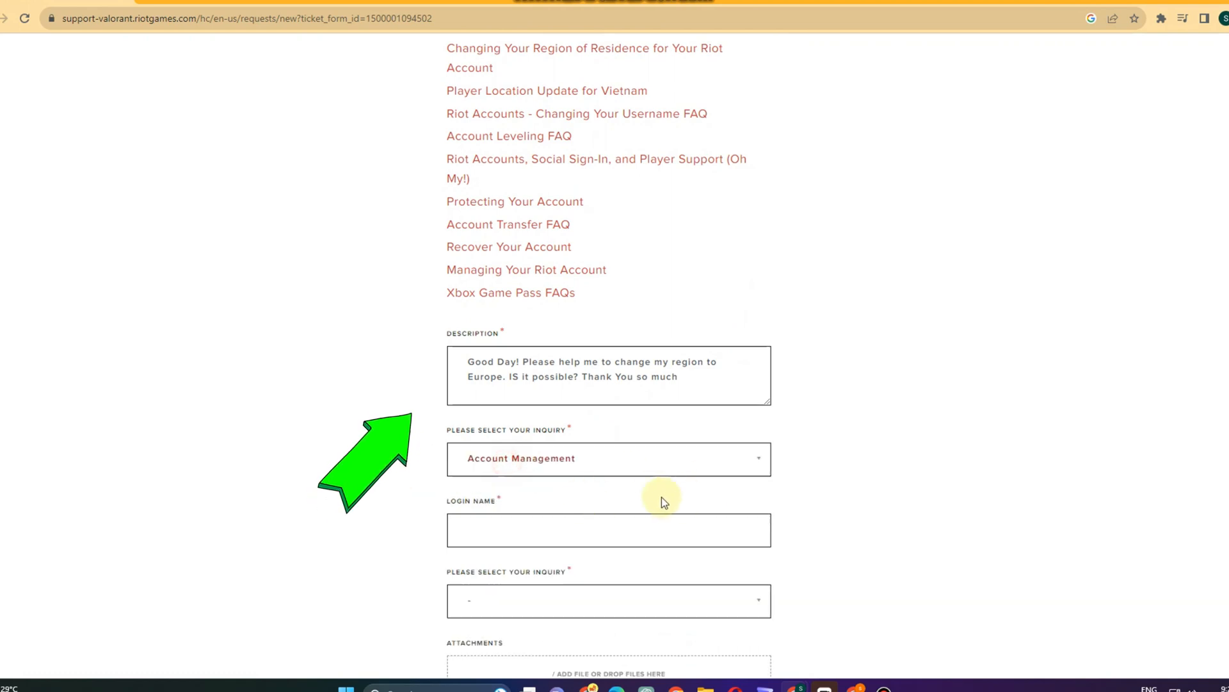
scroll(down, 3)
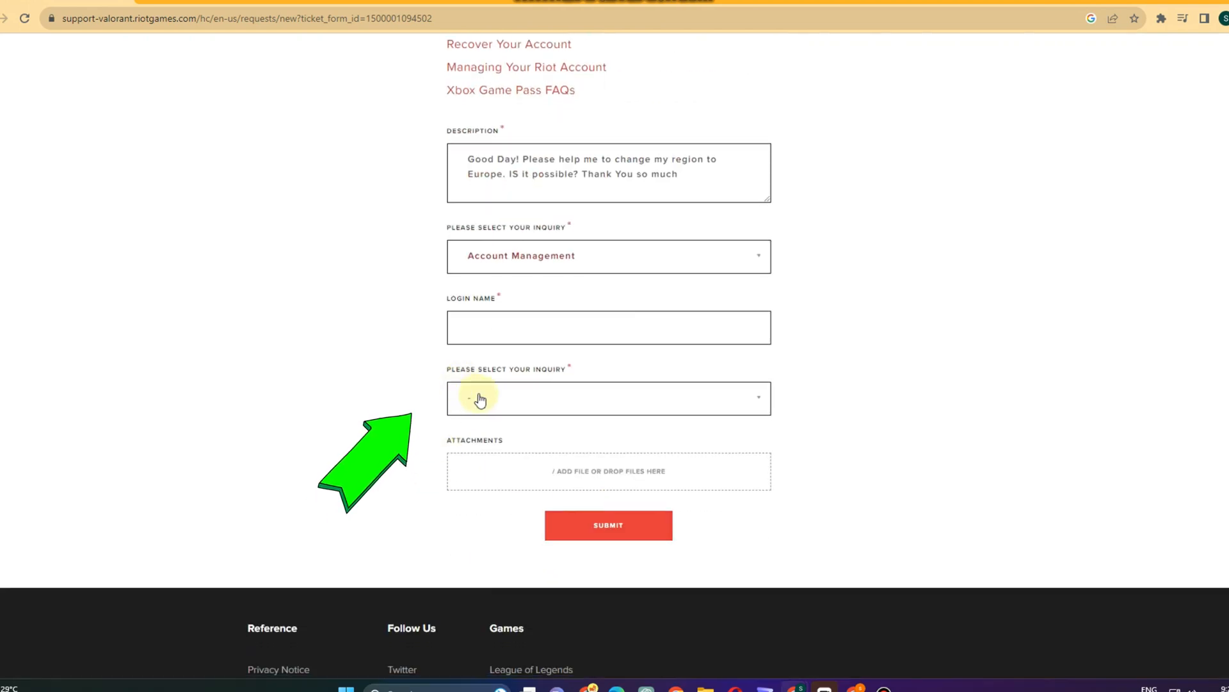
click(607, 397)
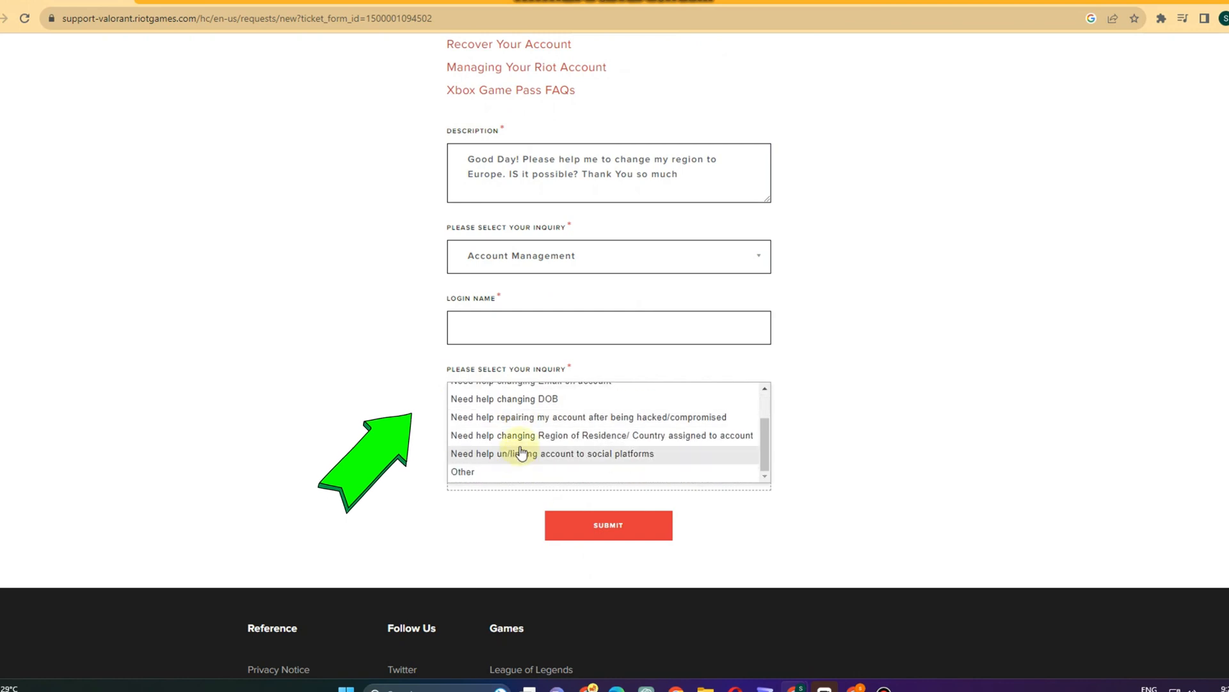
mouse_move(533, 435)
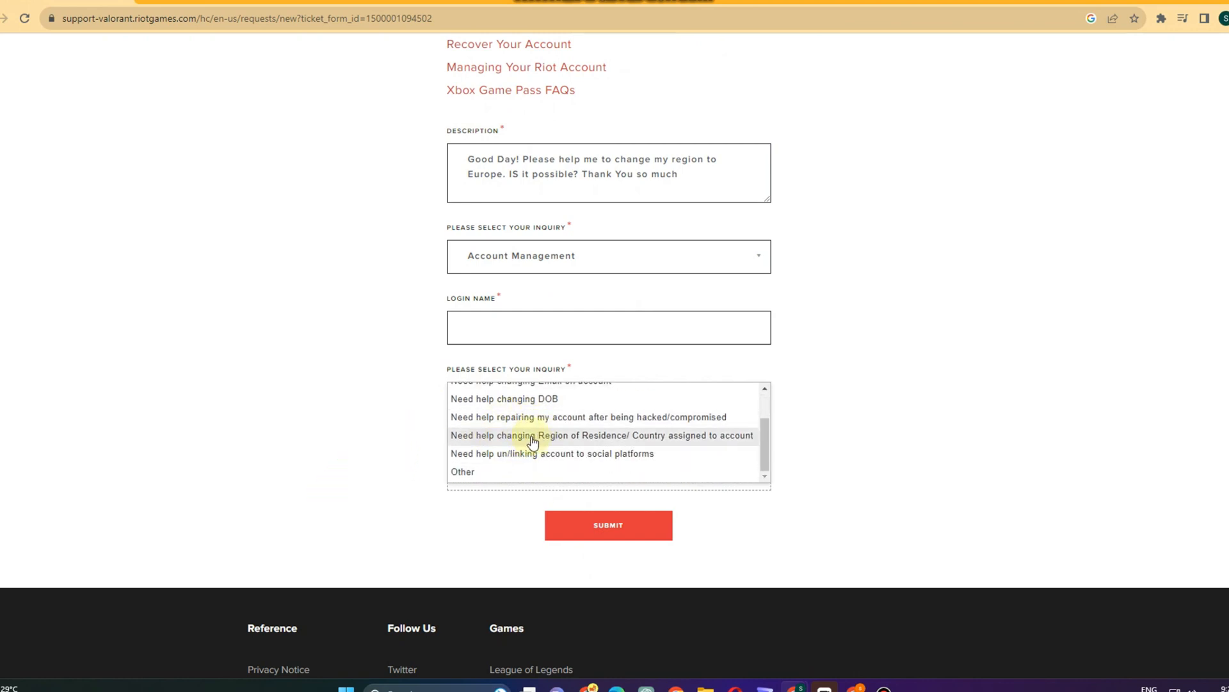
click(602, 435)
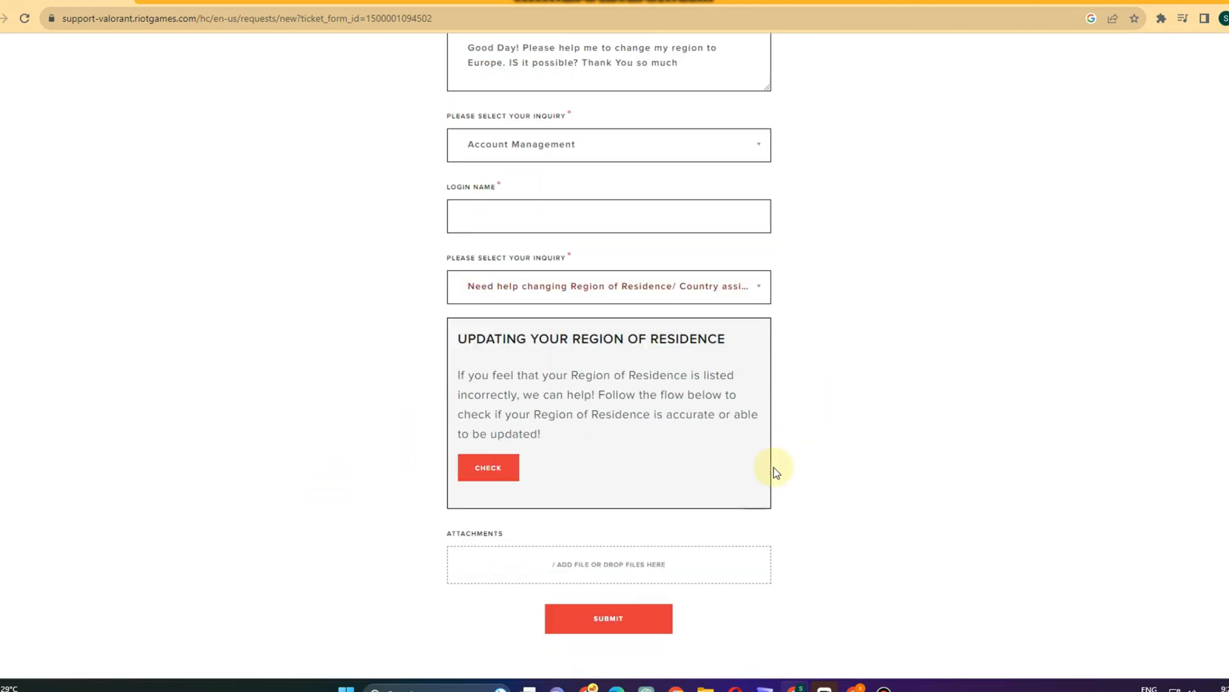
scroll(down, 3)
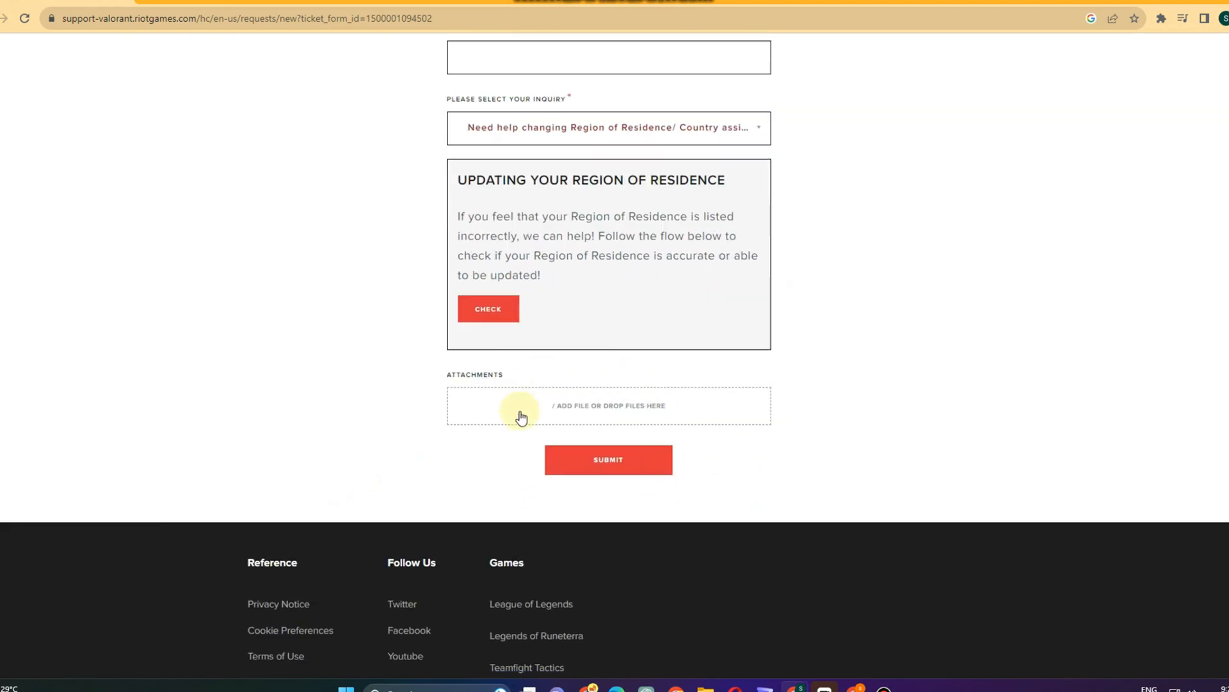
mouse_move(581, 398)
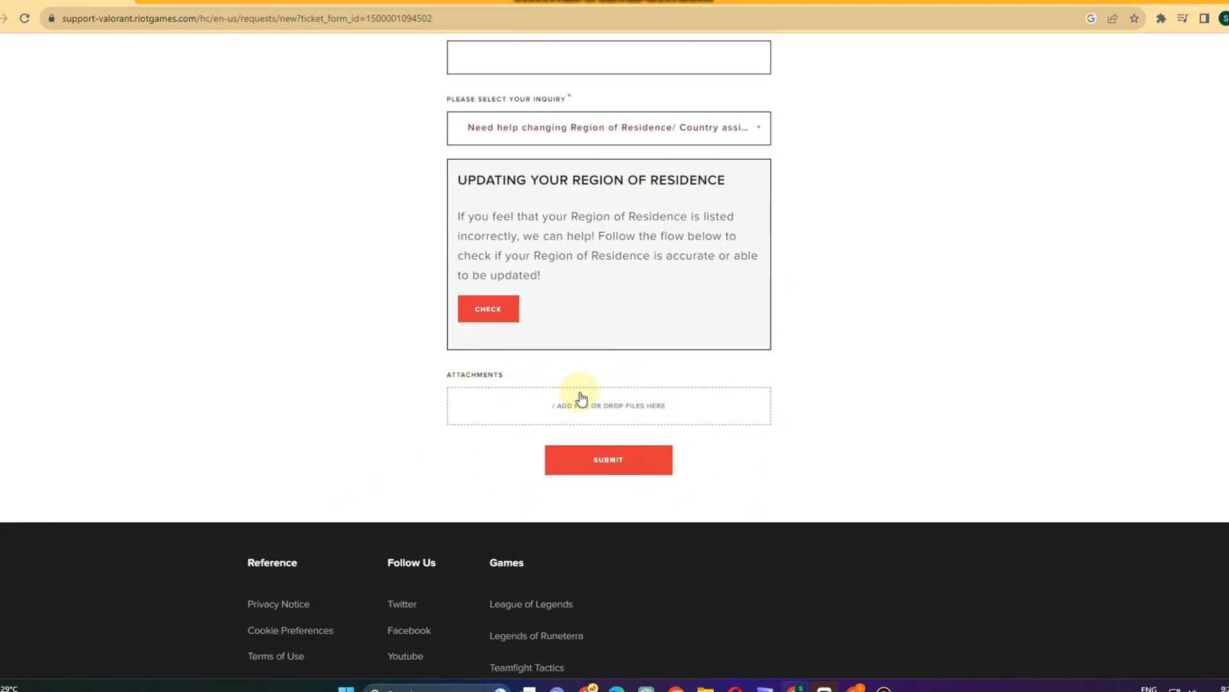